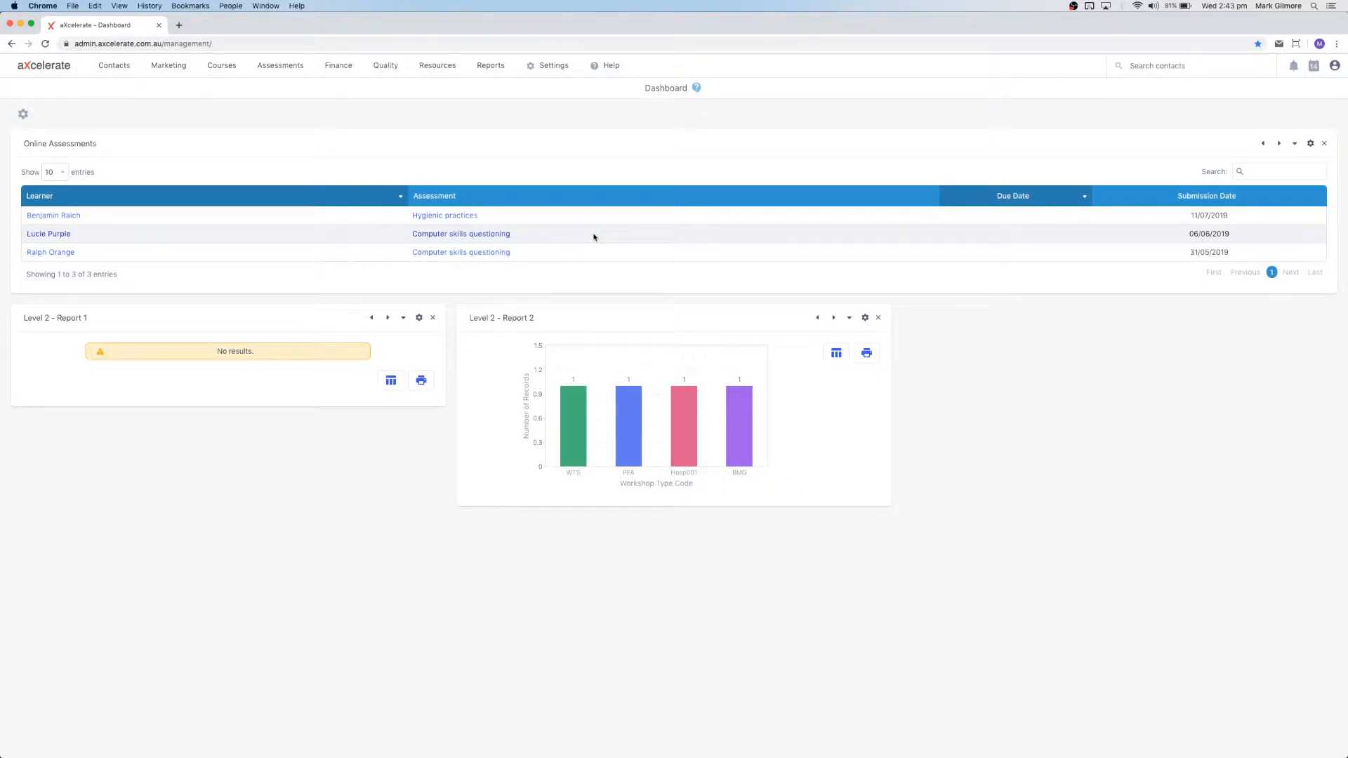
Go to Assessment Management, show Drafts and open the Online Pre-Training Quiz overview.
left_click(280, 66)
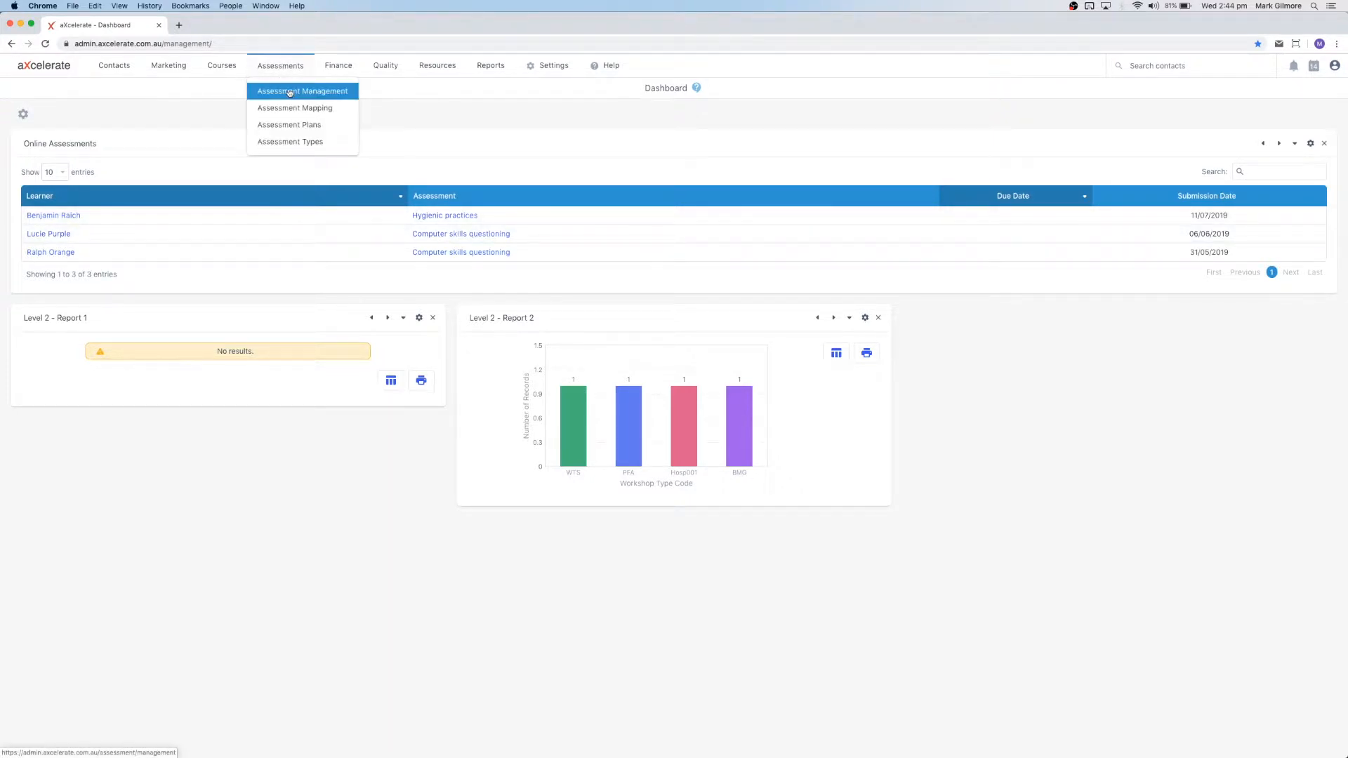
left_click(302, 90)
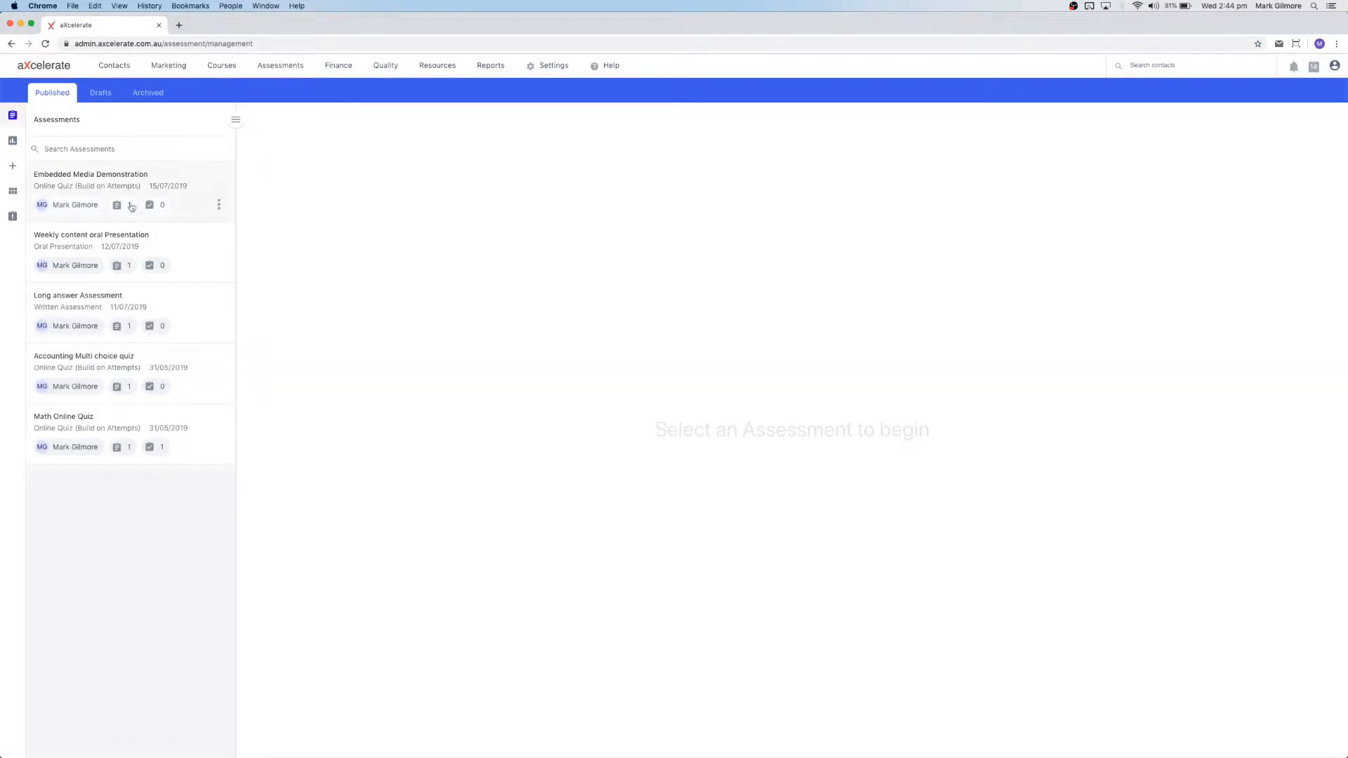
left_click(100, 93)
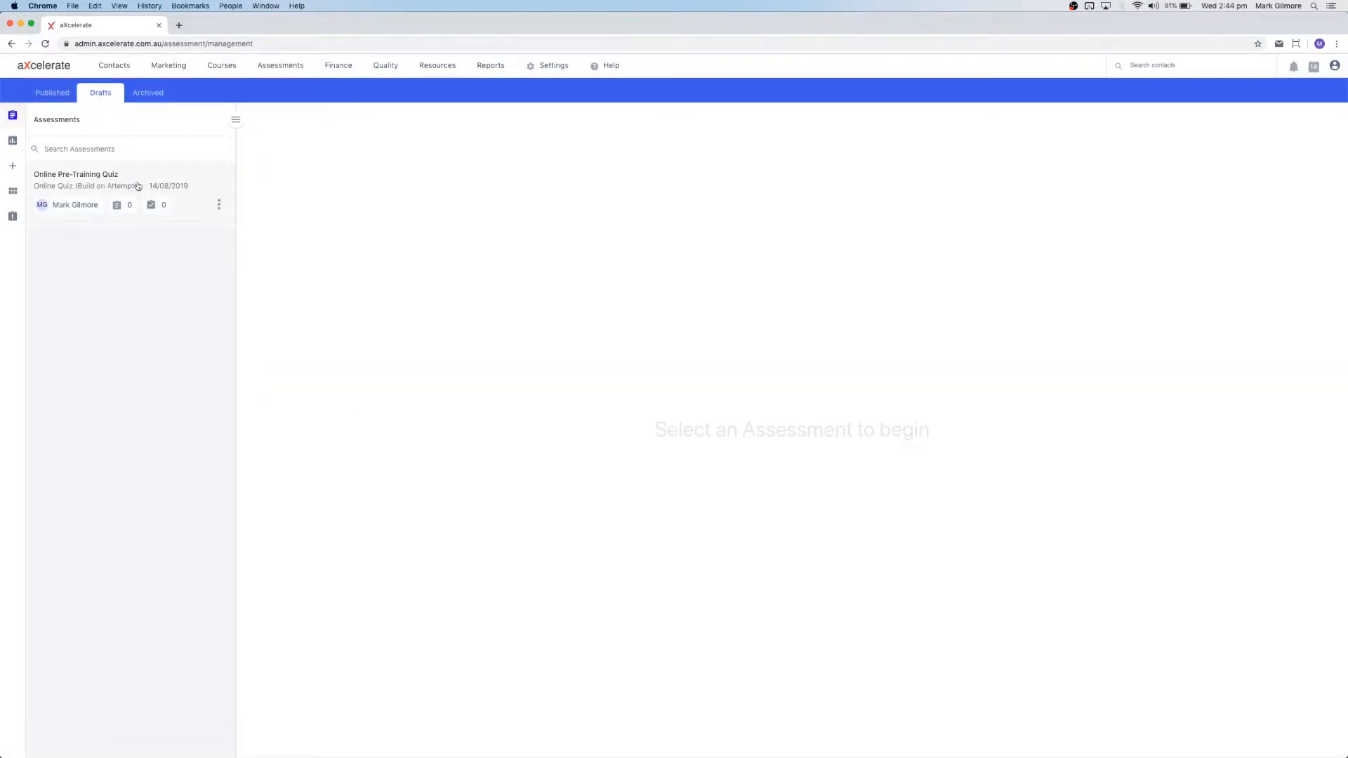
left_click(76, 180)
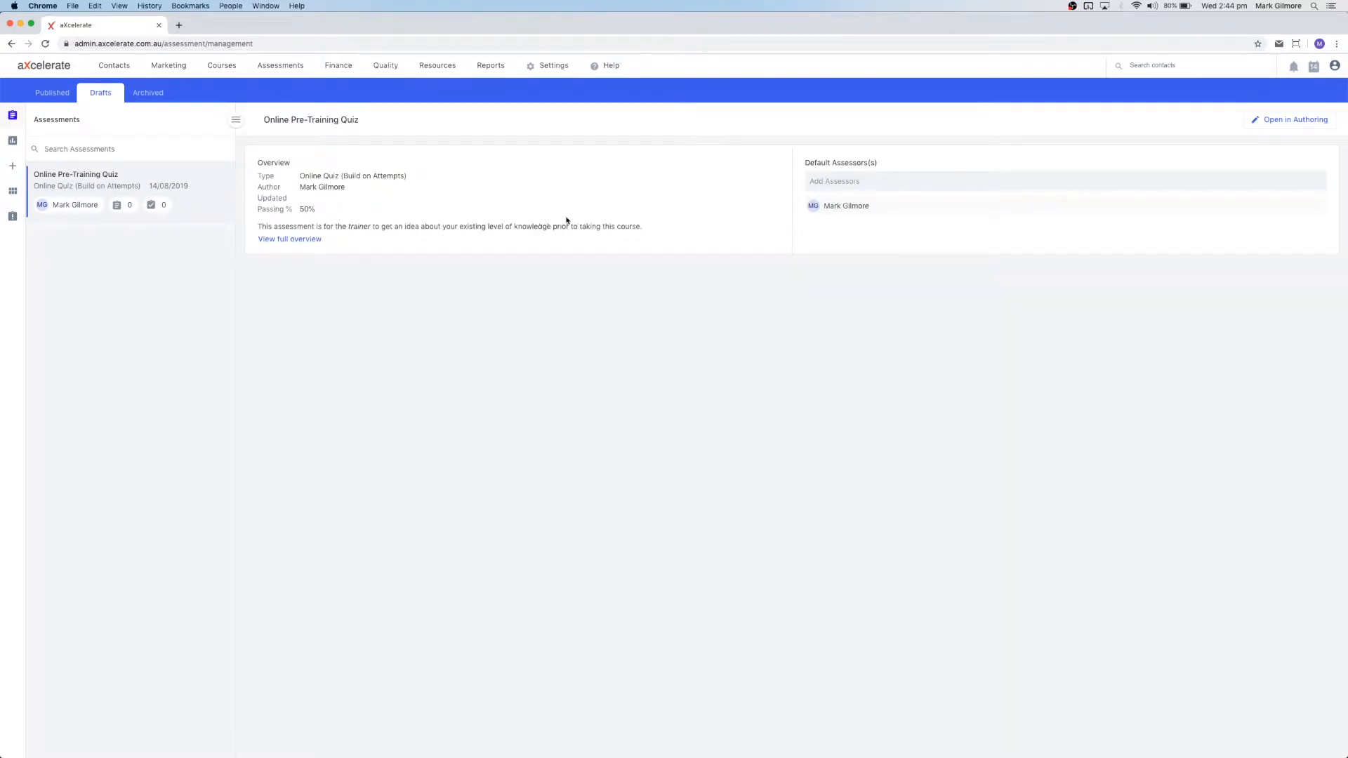
mouse_move(1293, 119)
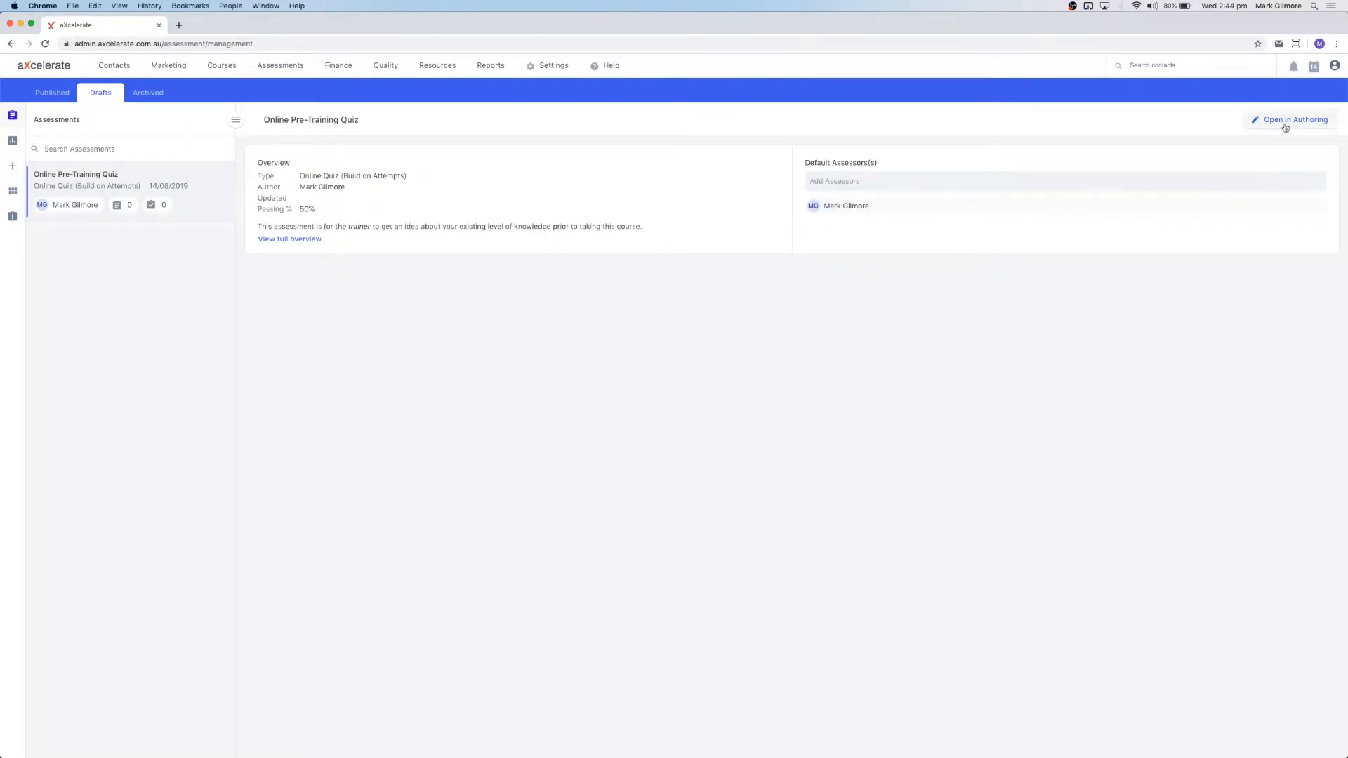
Open the quiz in the authoring editor and start a new single-choice question.
left_click(1293, 120)
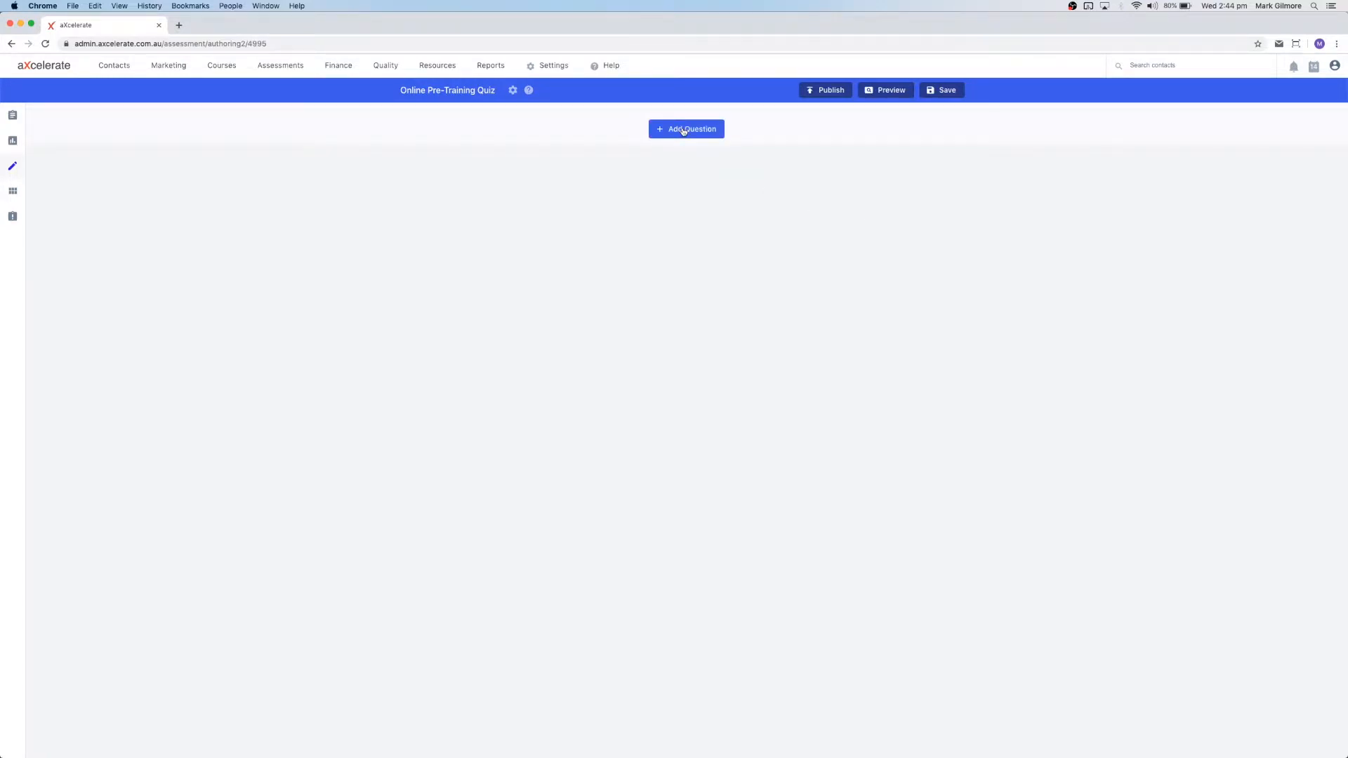
left_click(687, 129)
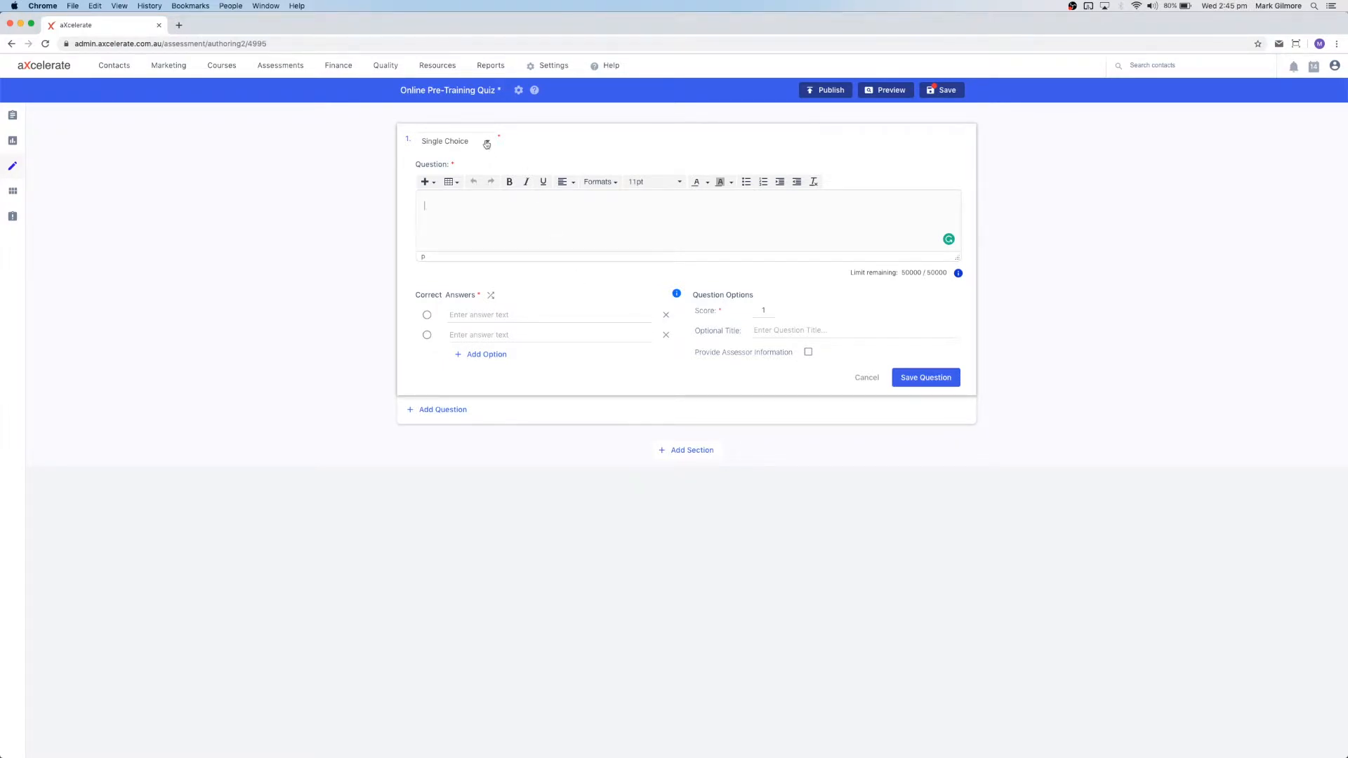
left_click(454, 140)
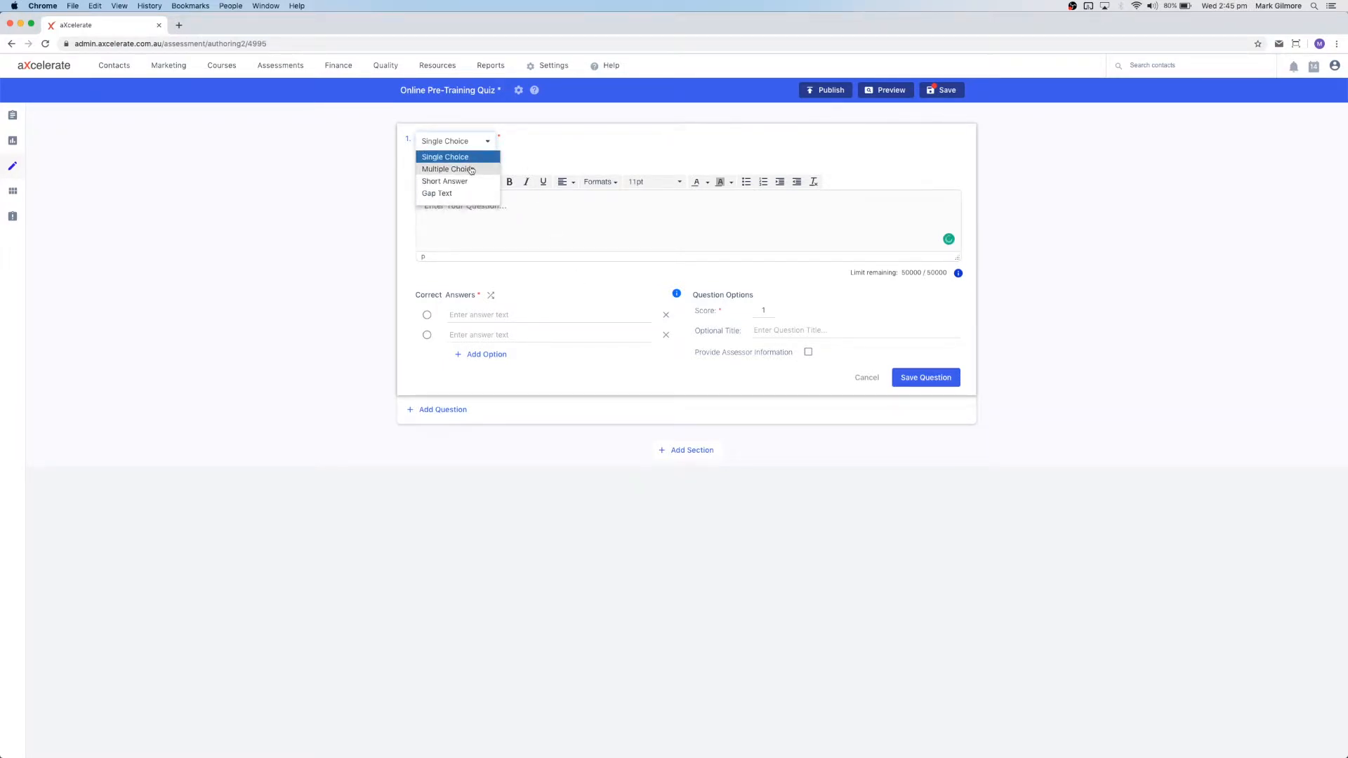
mouse_move(467, 194)
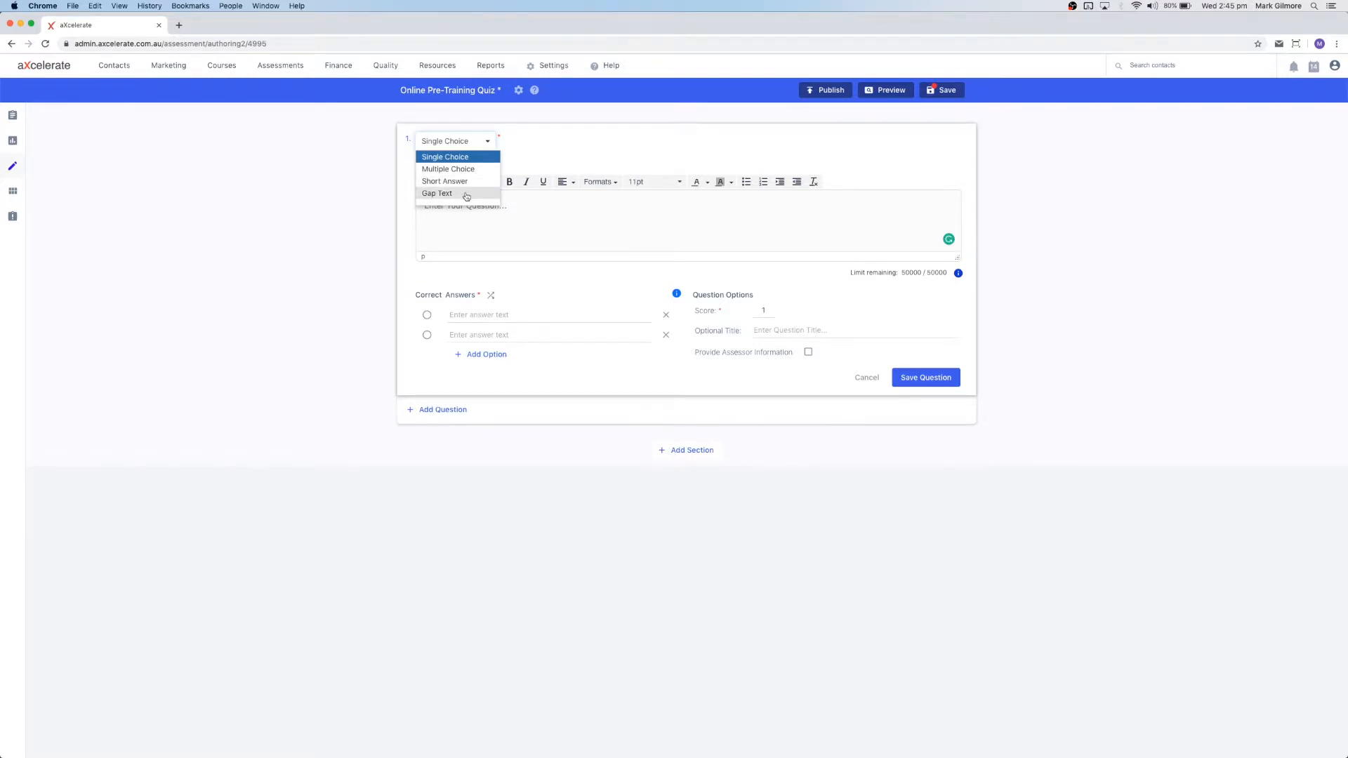
left_click(445, 156)
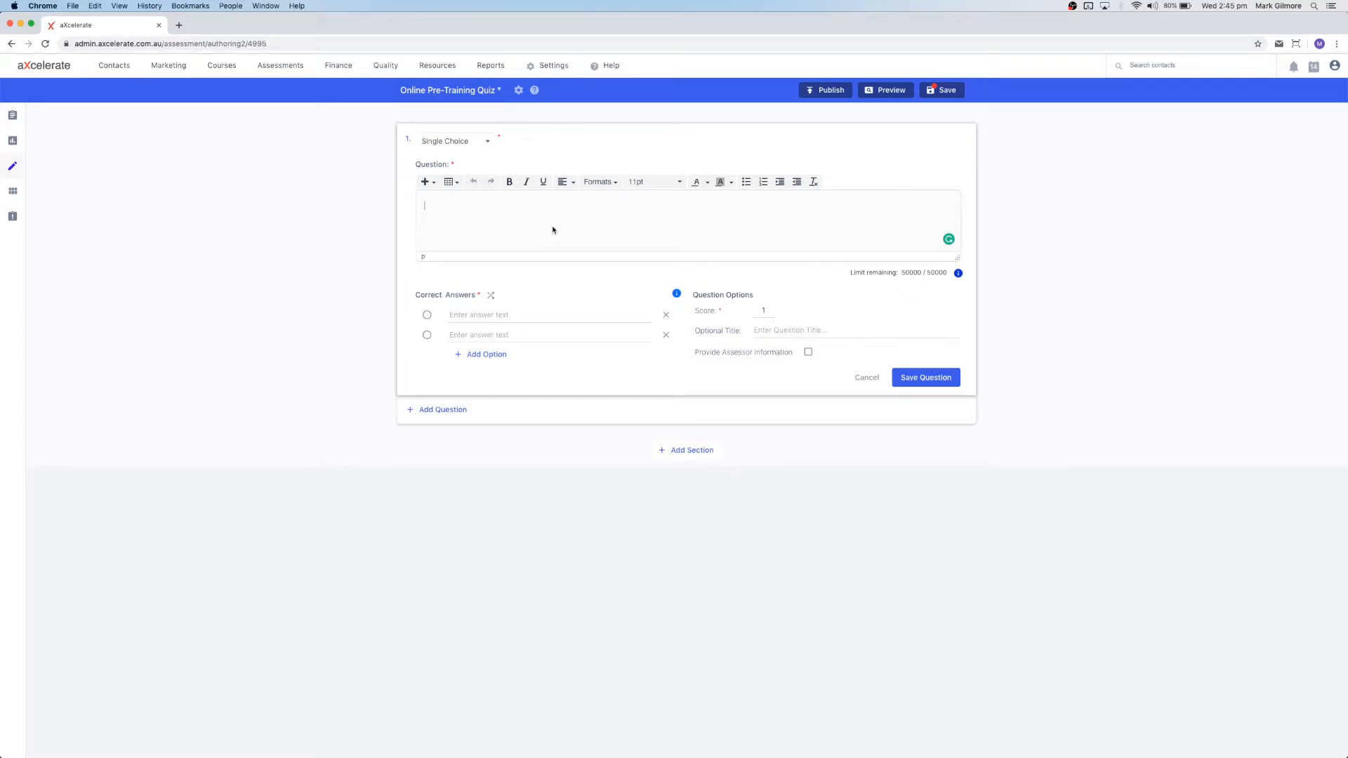
mouse_move(718, 295)
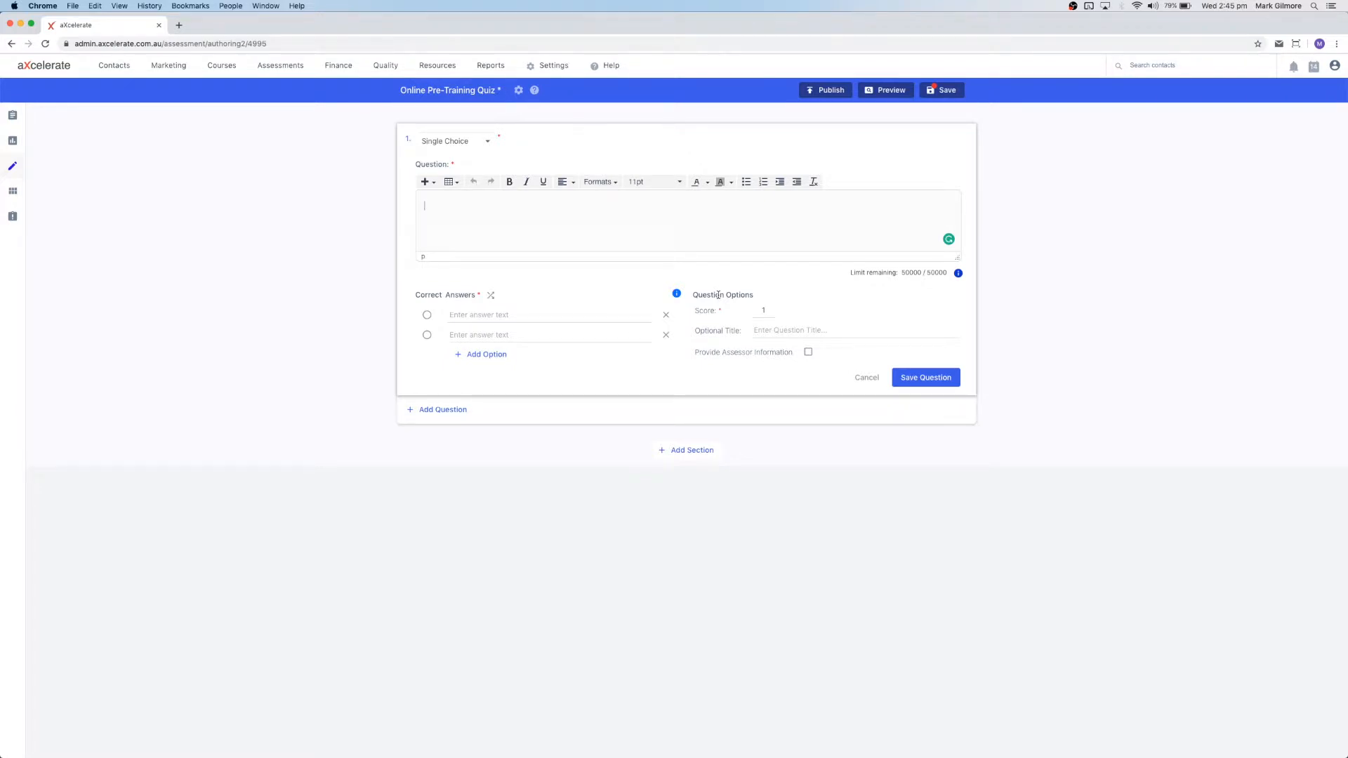
mouse_move(733, 320)
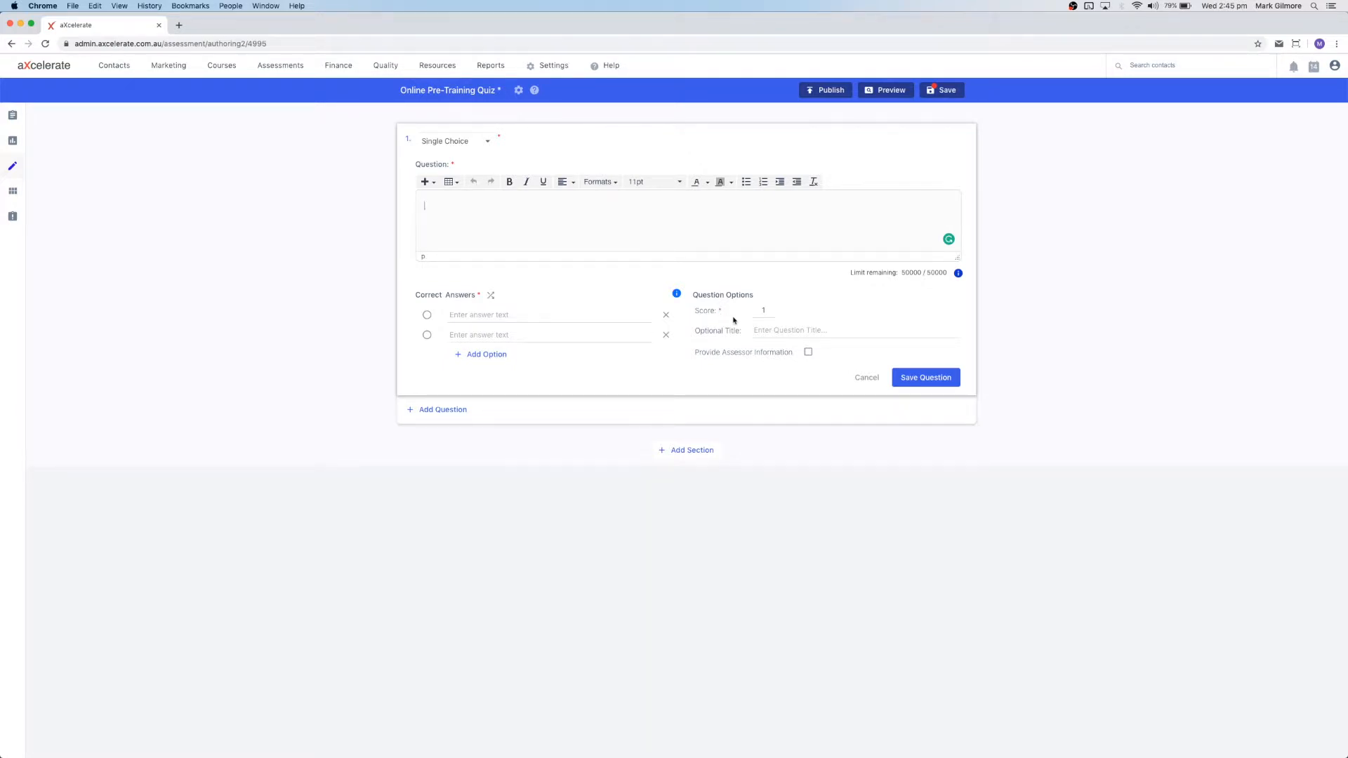
left_click(854, 329)
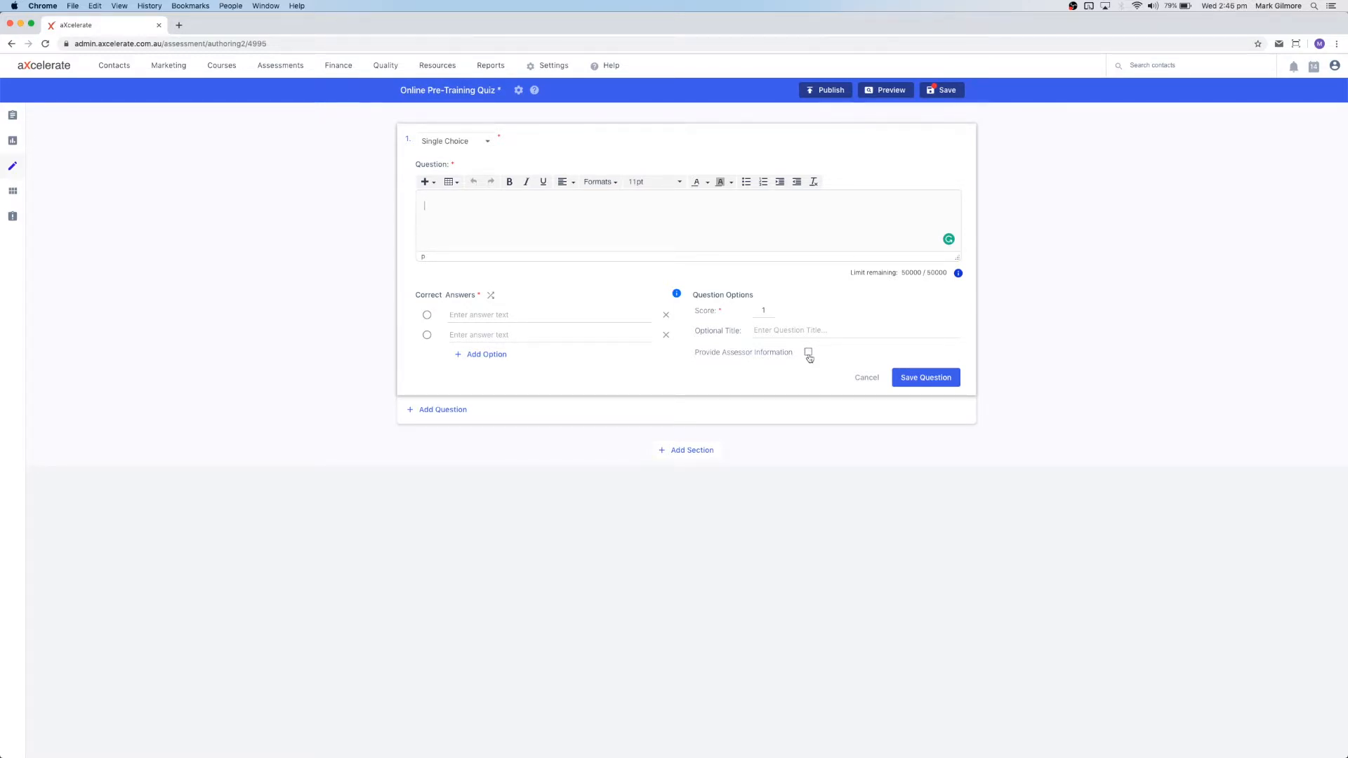
left_click(807, 351)
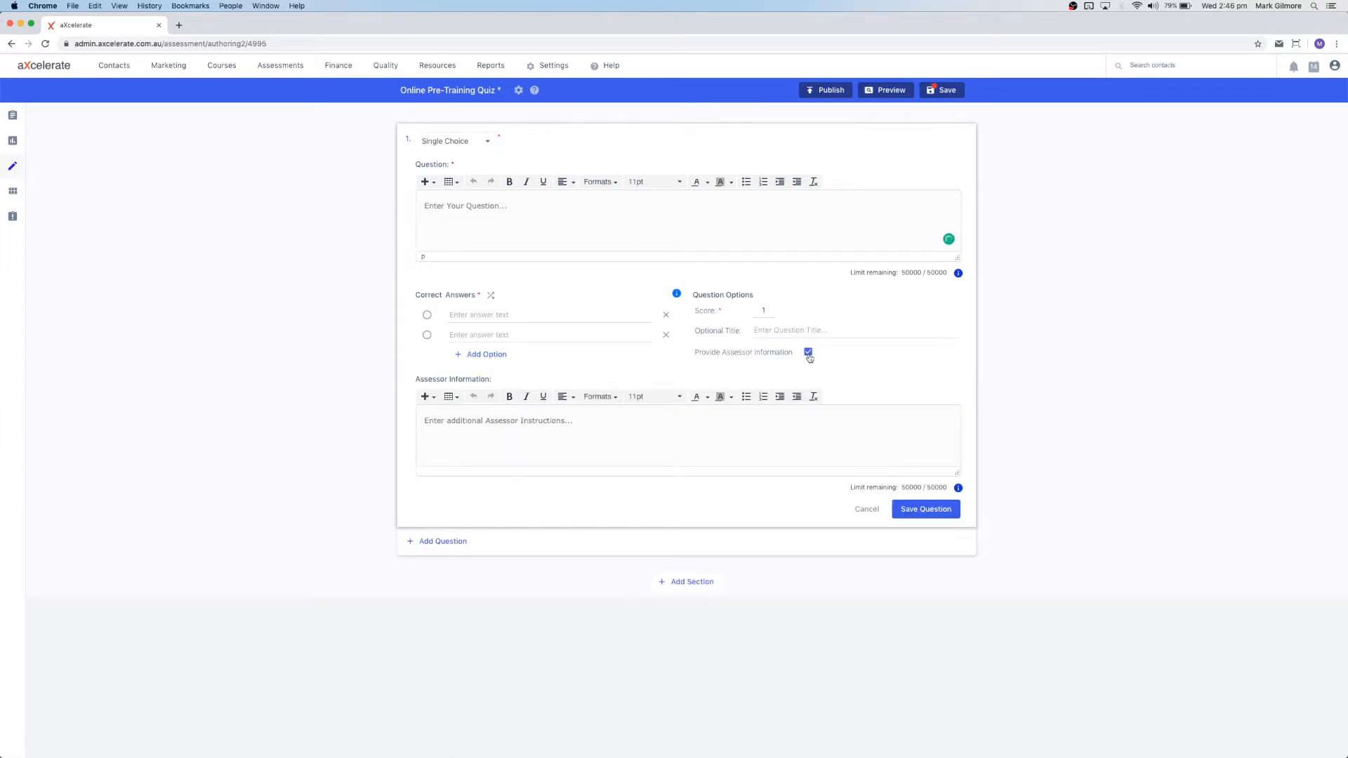
left_click(808, 351)
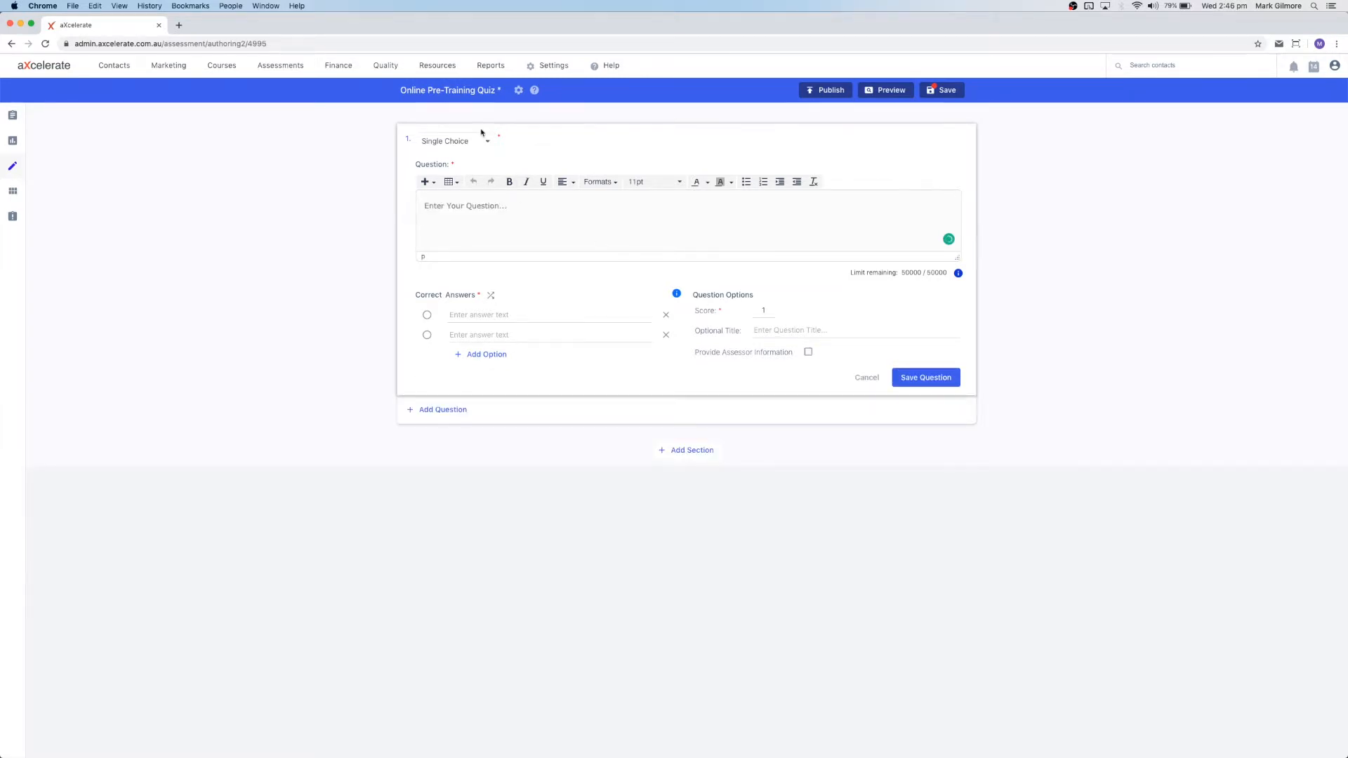
Title question 1 'Let's test your Maths...', ask 'What is 1+1?' with a third answer option 3.
type("Let's test your Maths...")
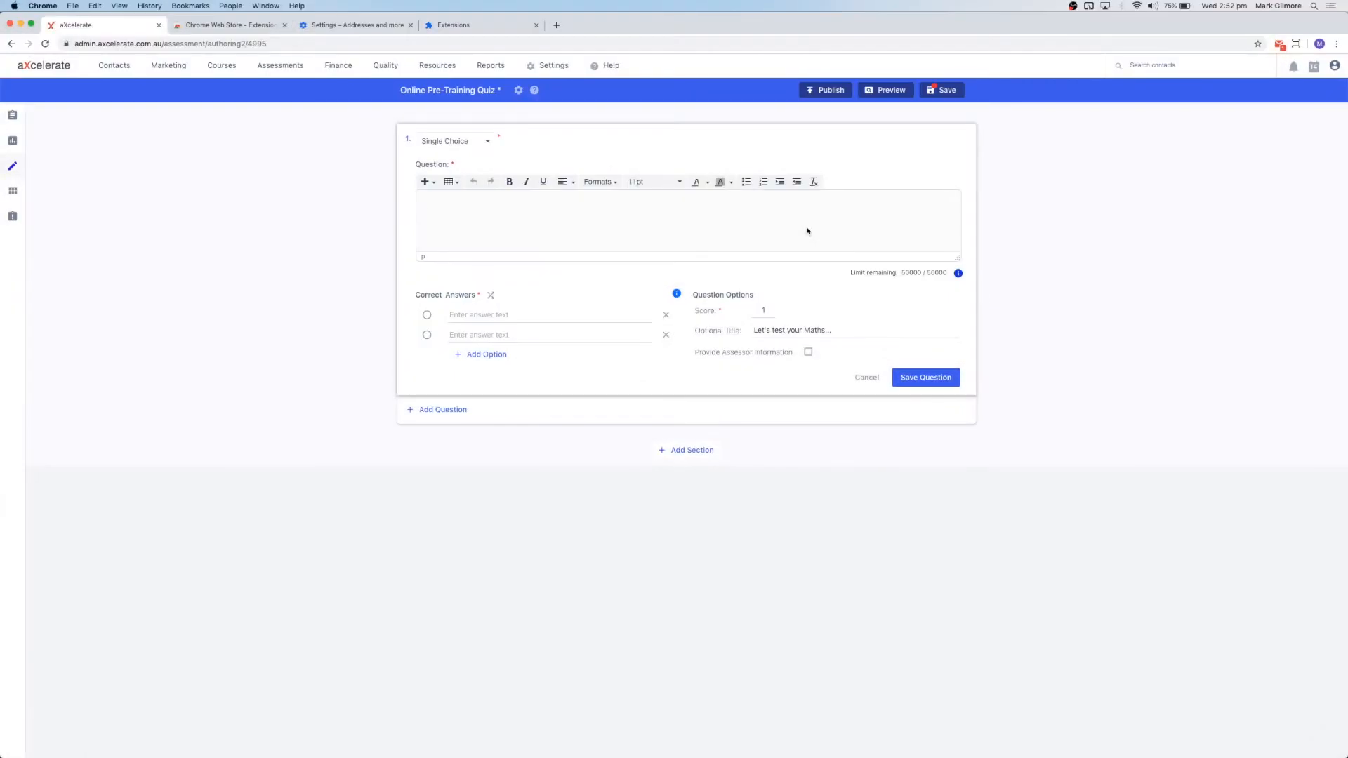
type("What is 1+1")
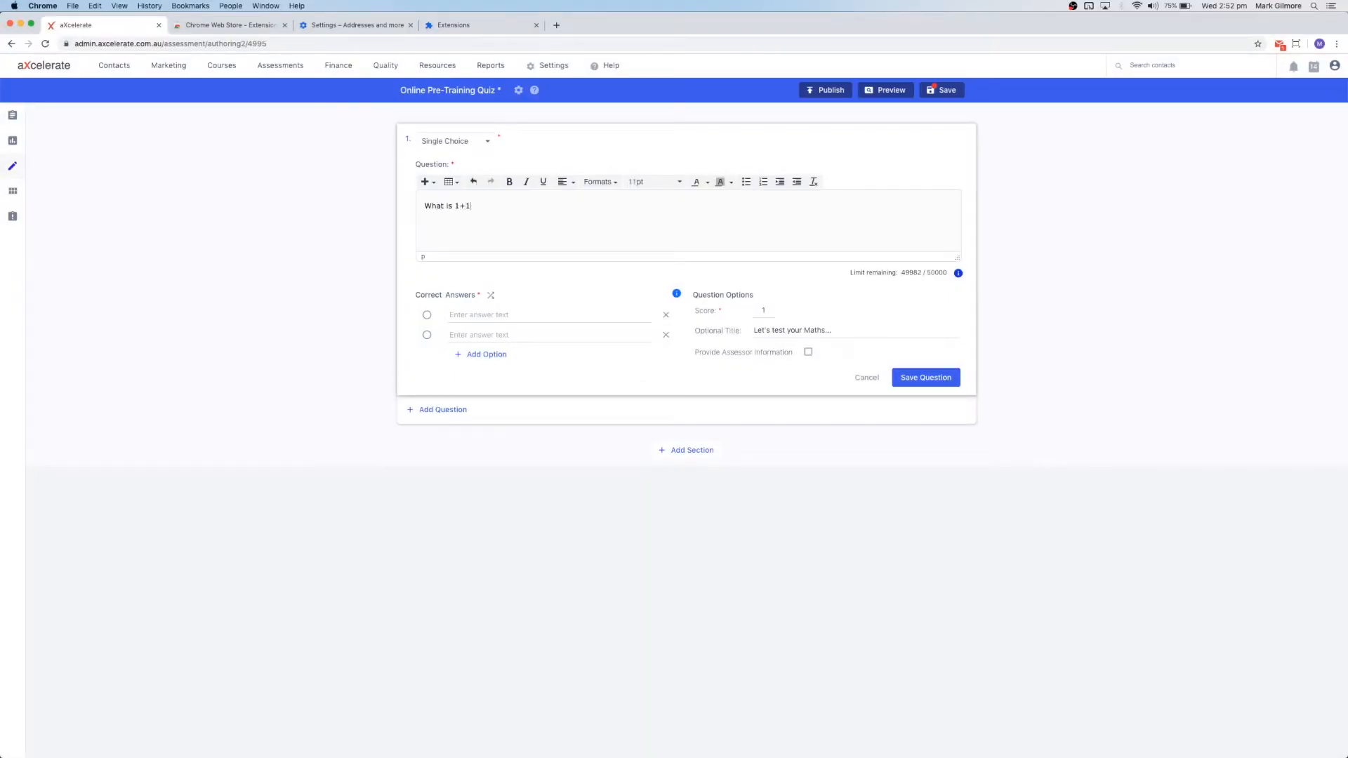
type("?")
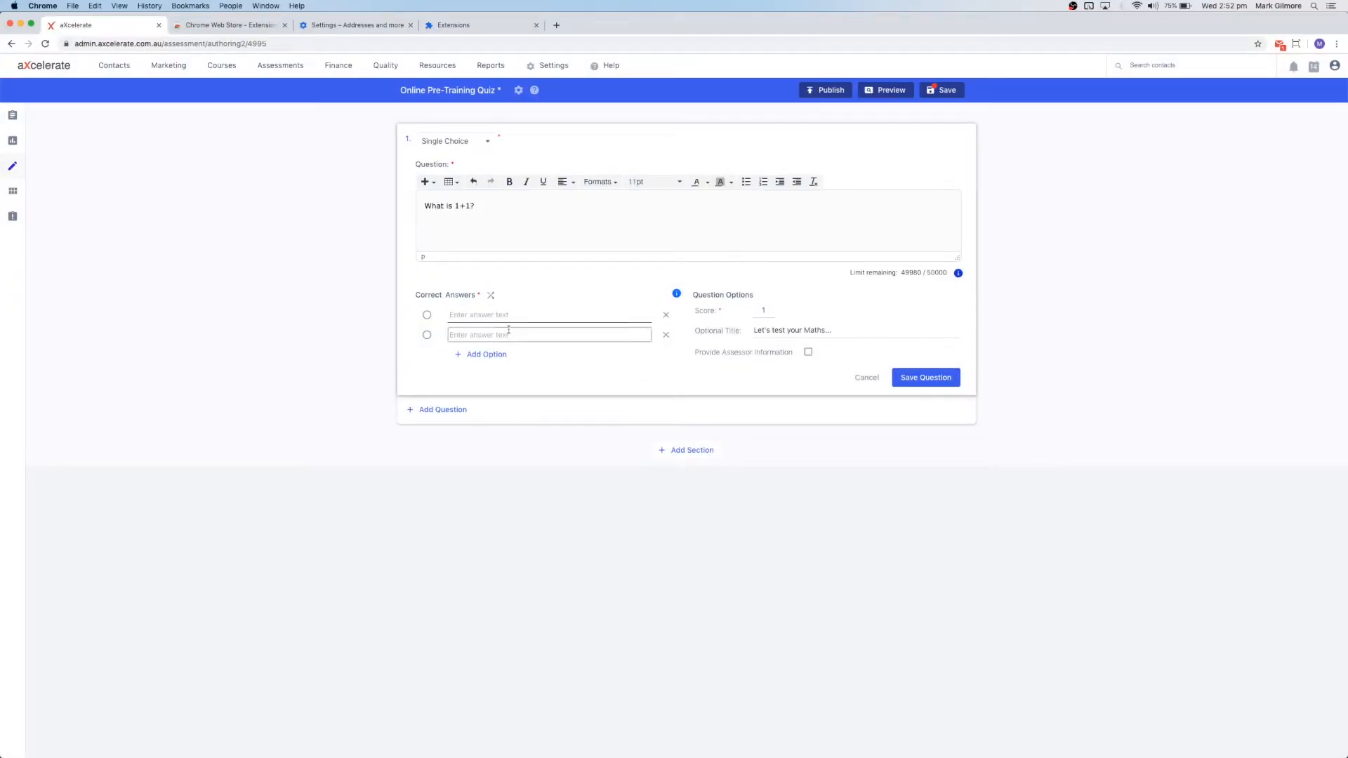
left_click(486, 354)
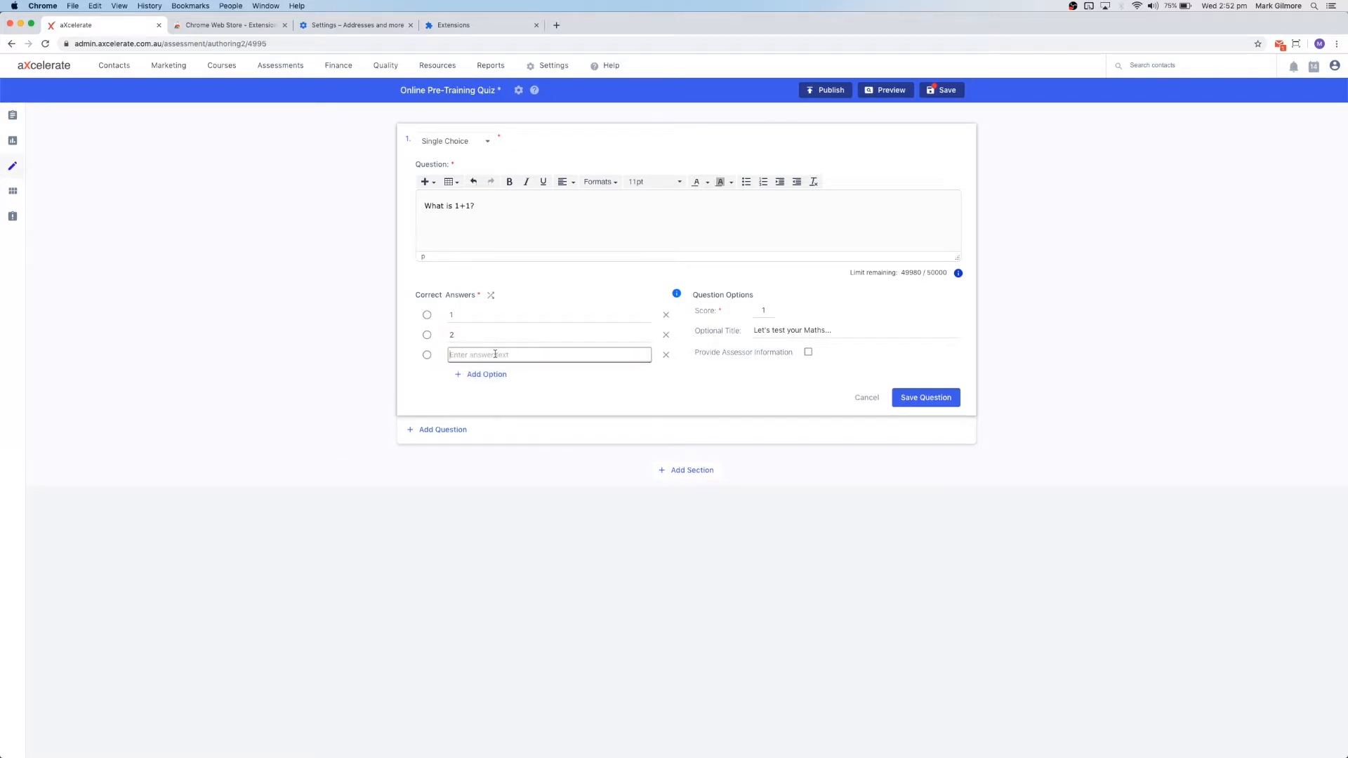
type("3")
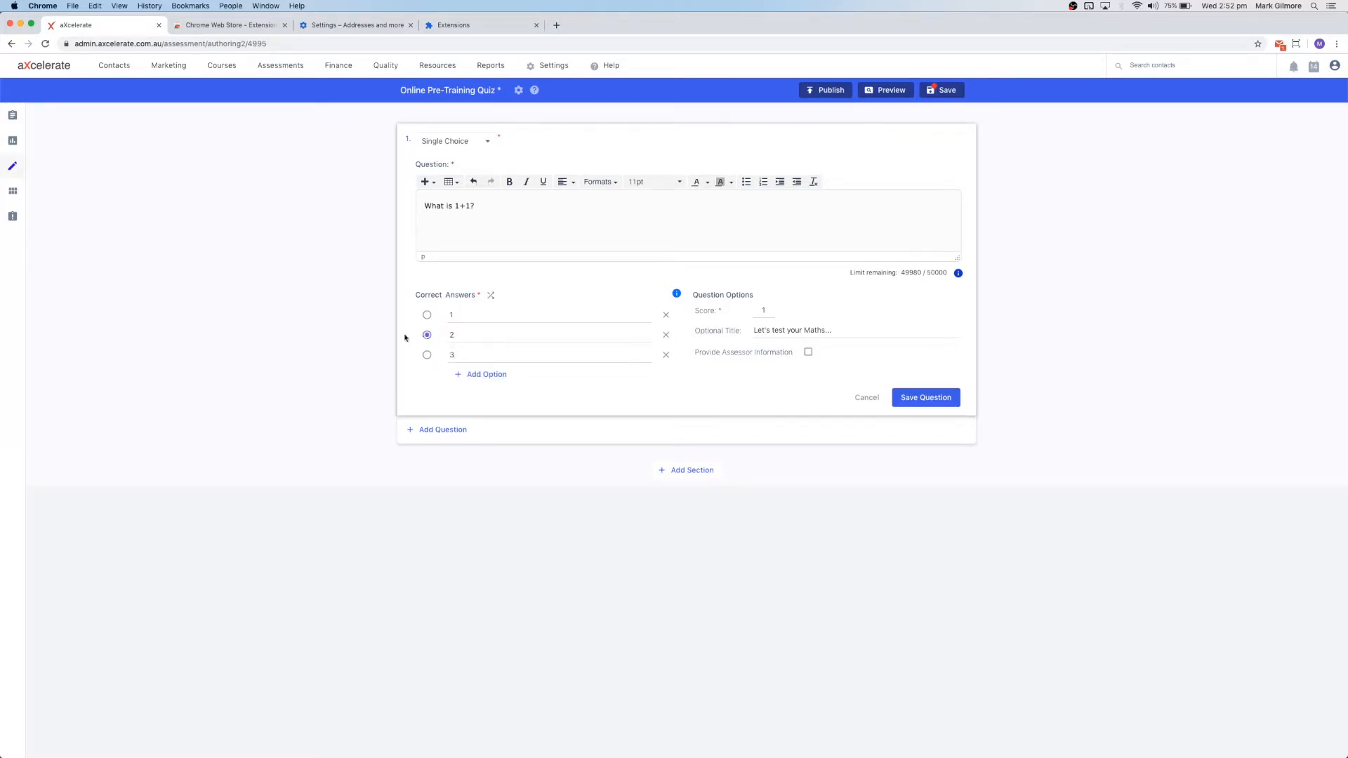
mouse_move(491, 295)
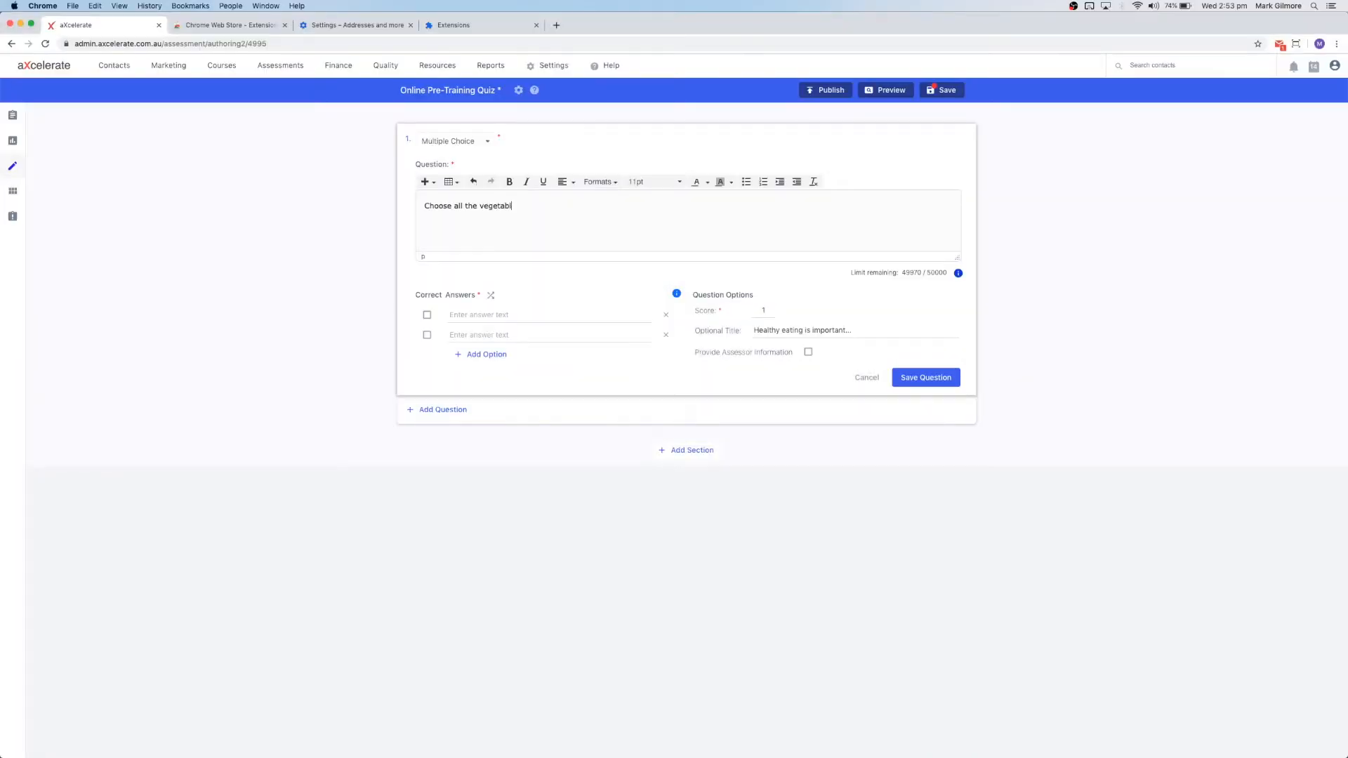
Finish the vegetables multiple-choice question with answers Carrot and Spinach and mark the vegetables correct.
type("es in the list.")
left_click(549, 315)
type("Broccoli")
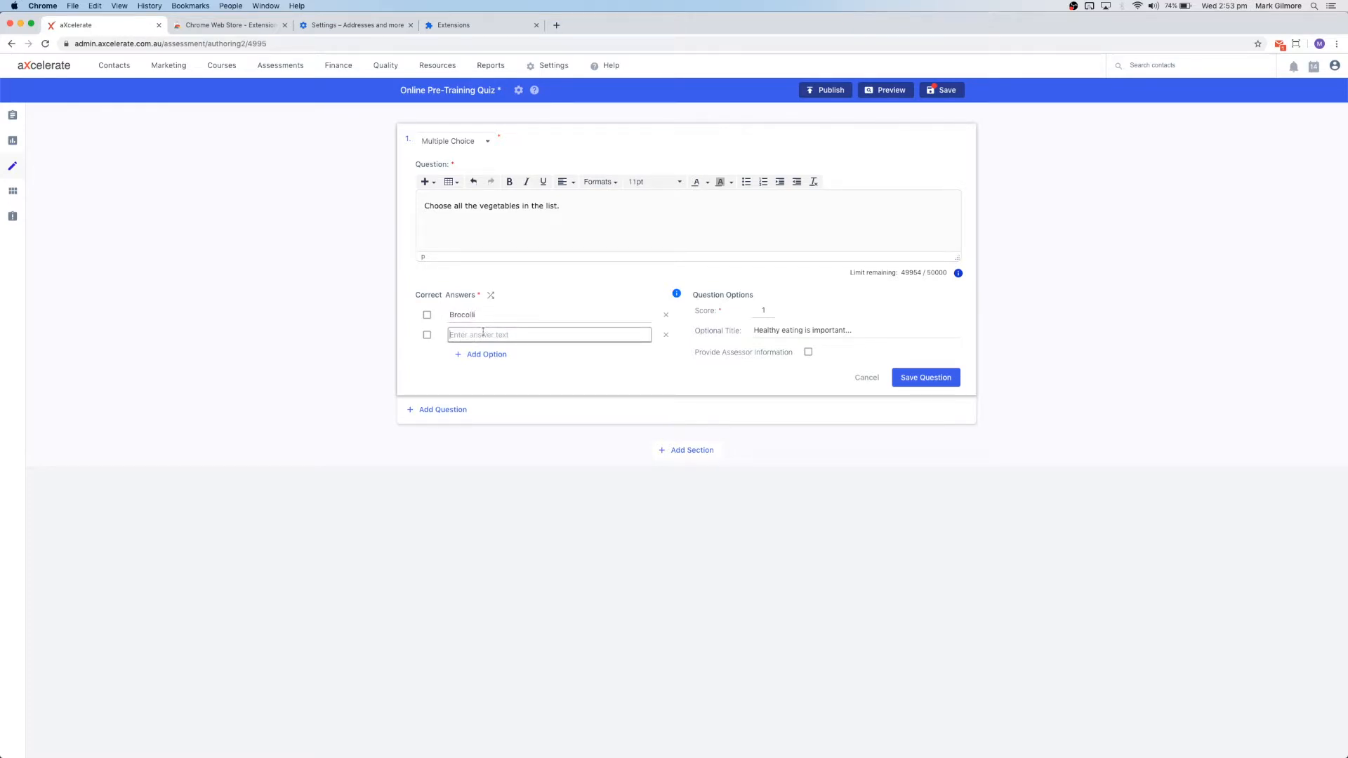
type("Carrot")
type("Apple")
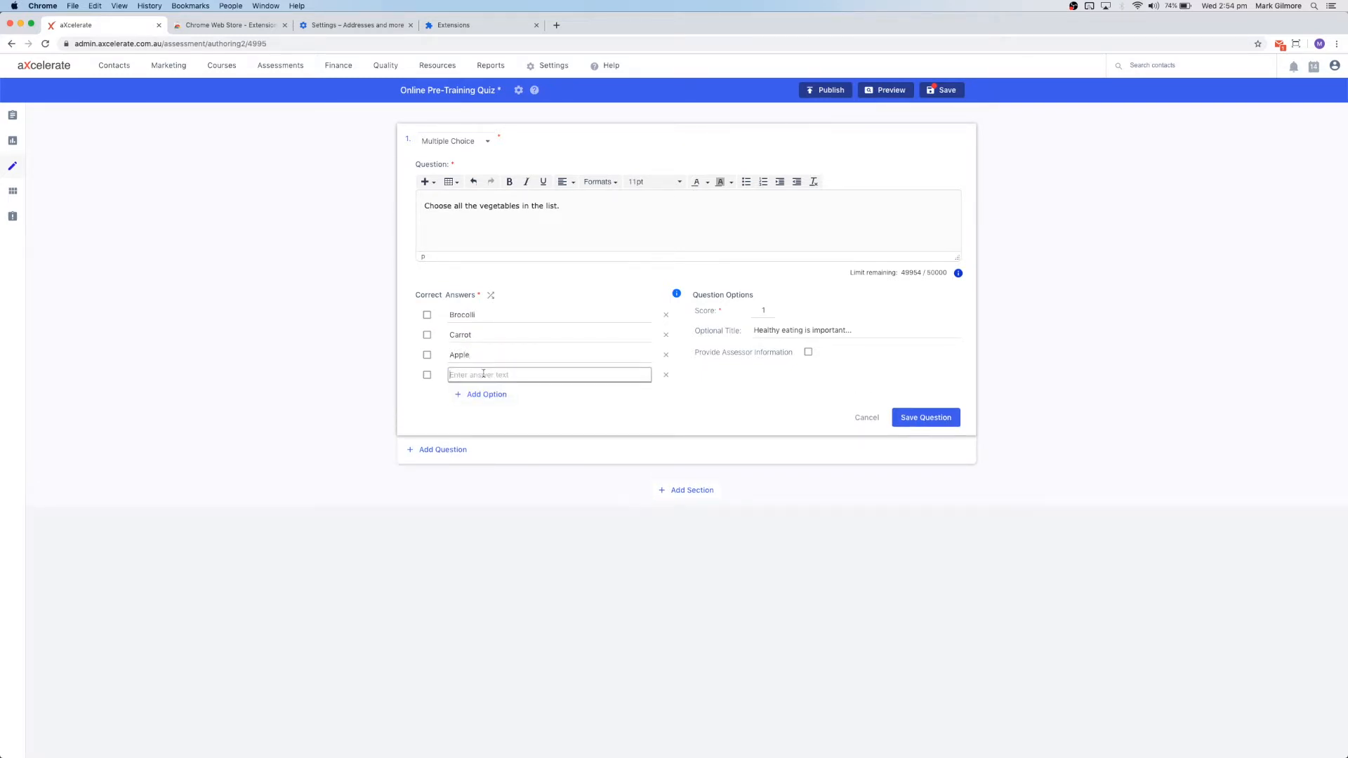
type("Spinach")
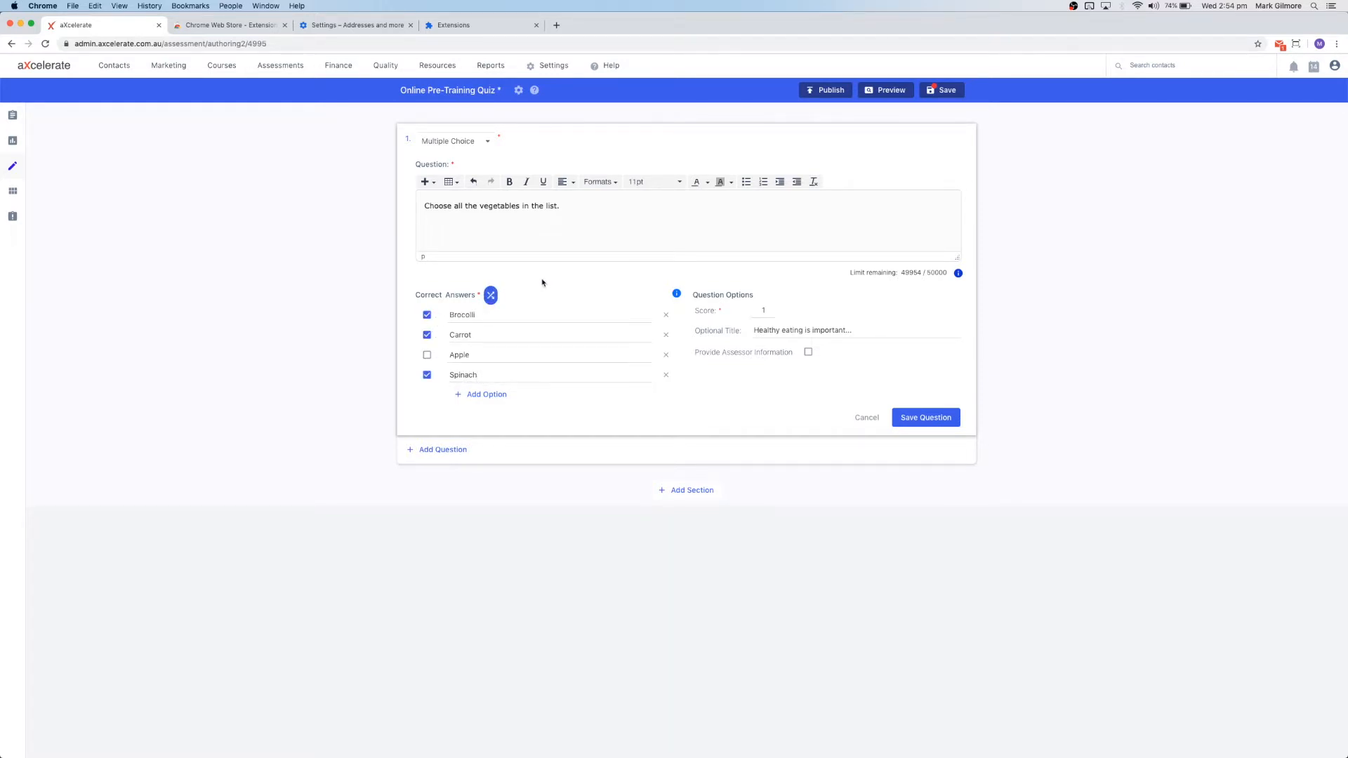
left_click(456, 140)
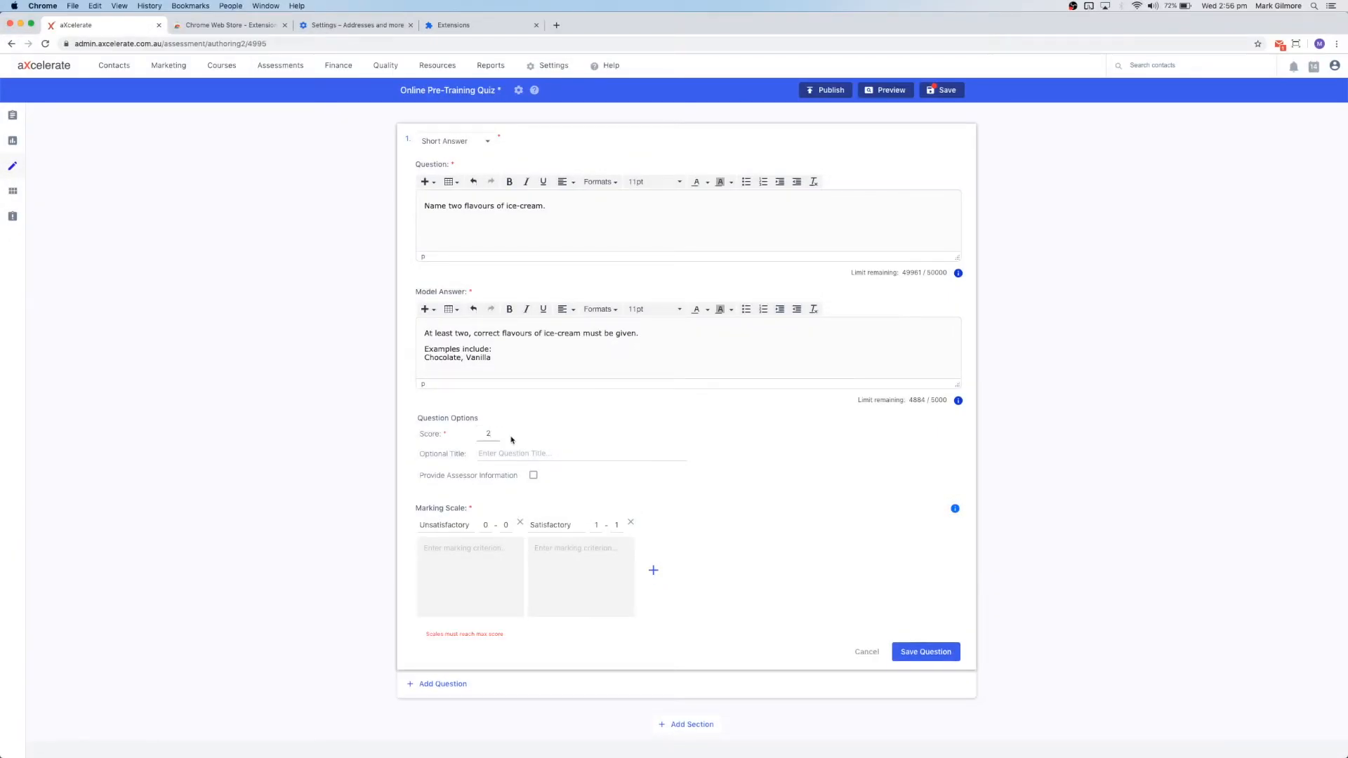
Enter marking criteria 'Only one correct Answer' and 'No correct answers' for the ice-cream question.
left_click(653, 570)
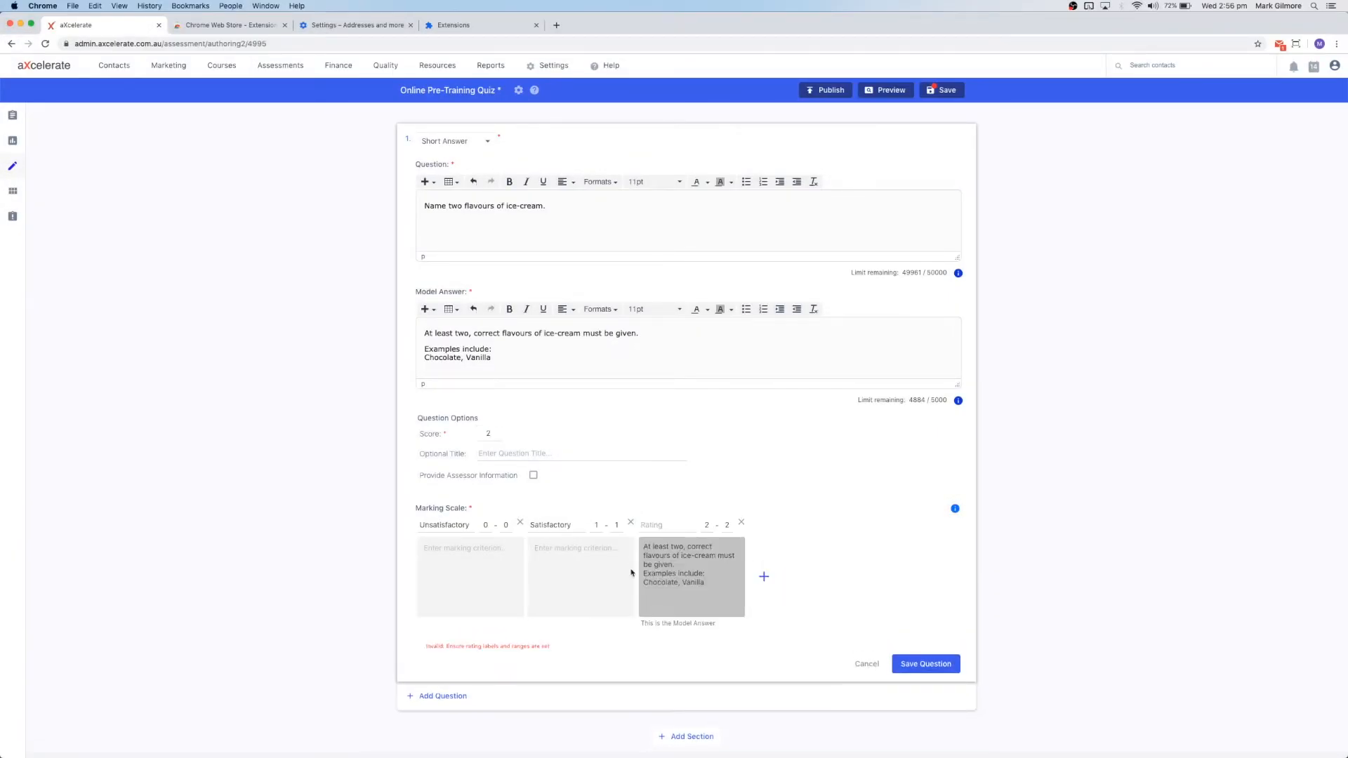
left_click(580, 576)
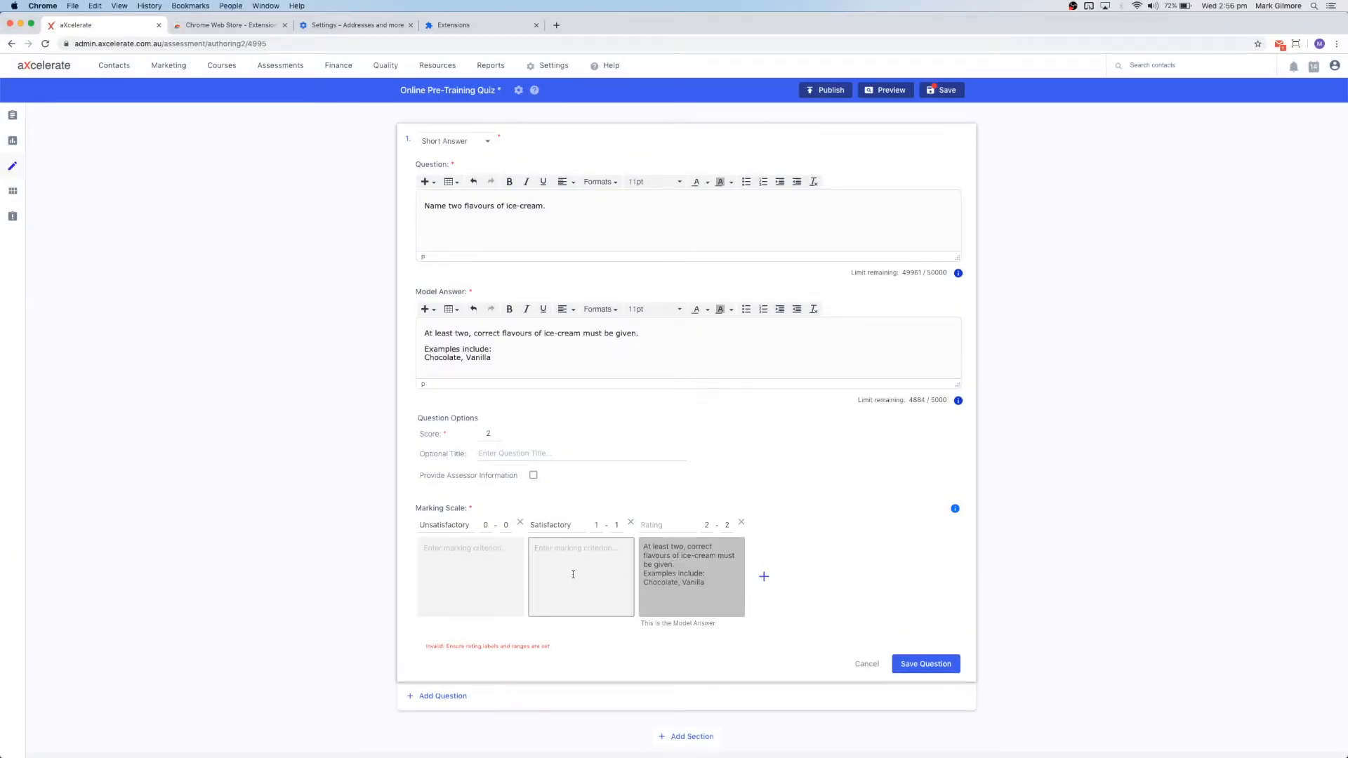
type("Only on")
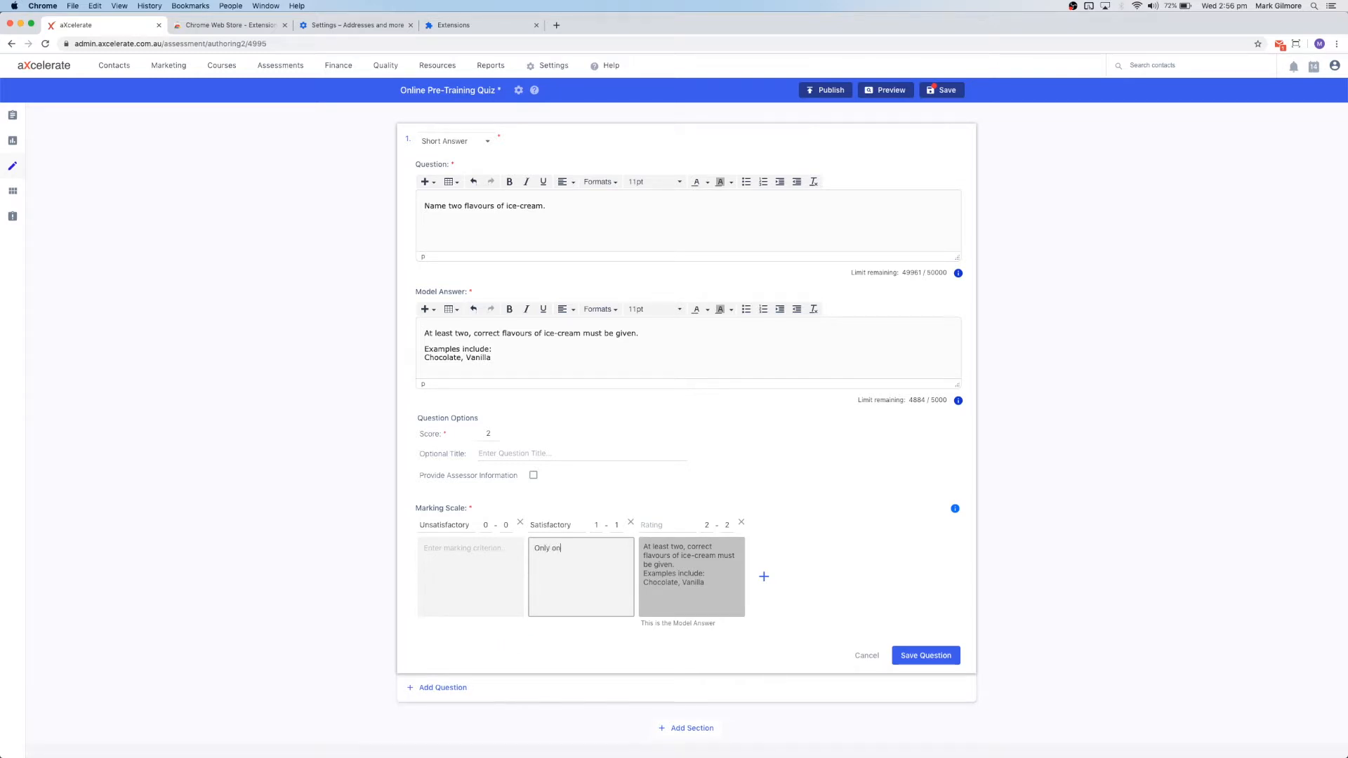
type("e correct Answer")
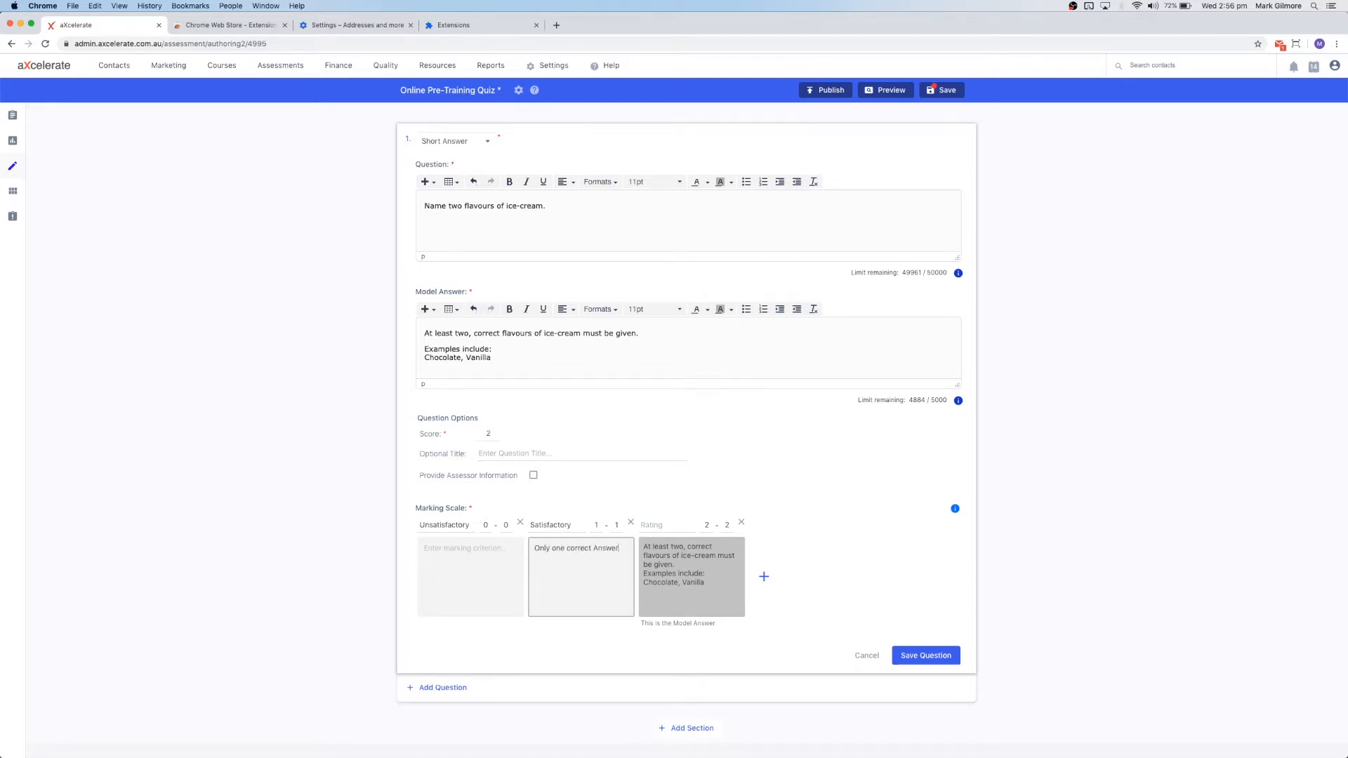
type("N")
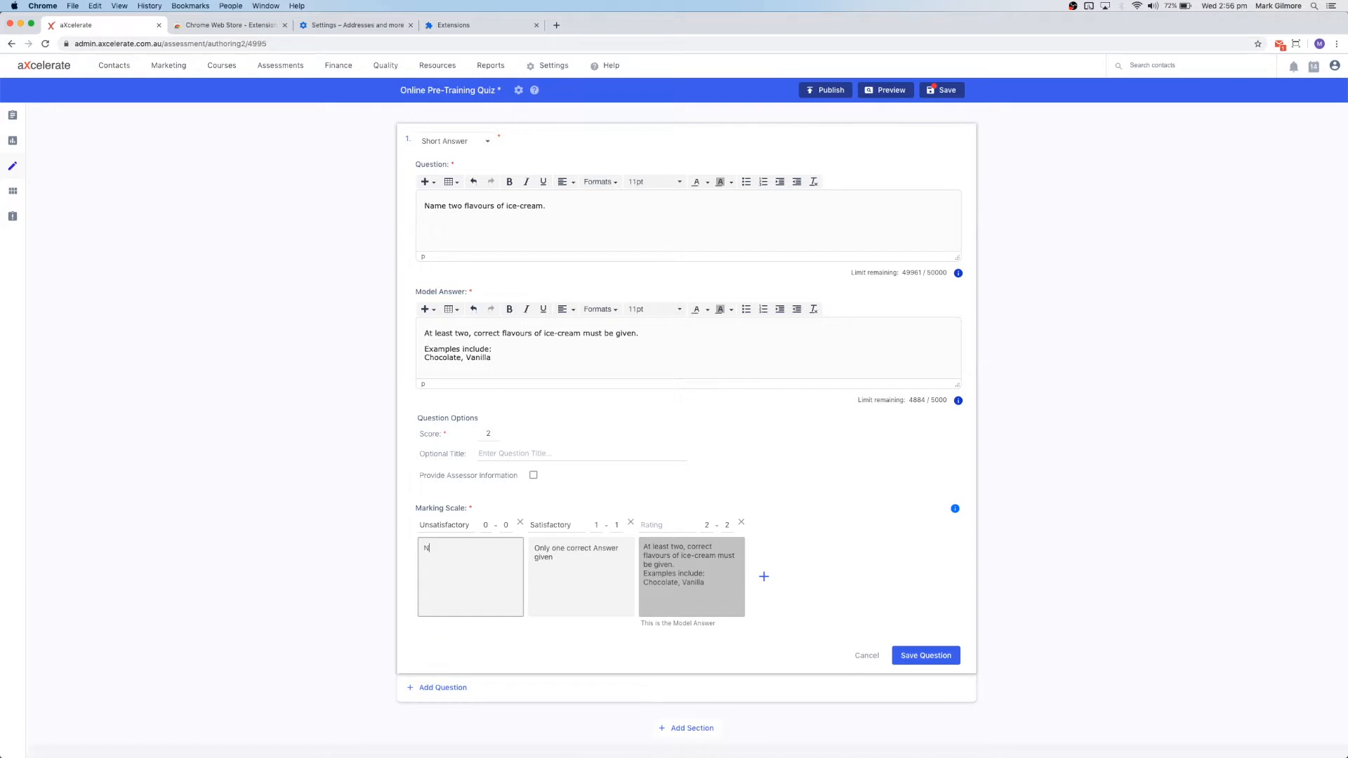
type("o correct answers")
left_click(689, 222)
type("Another word for happ")
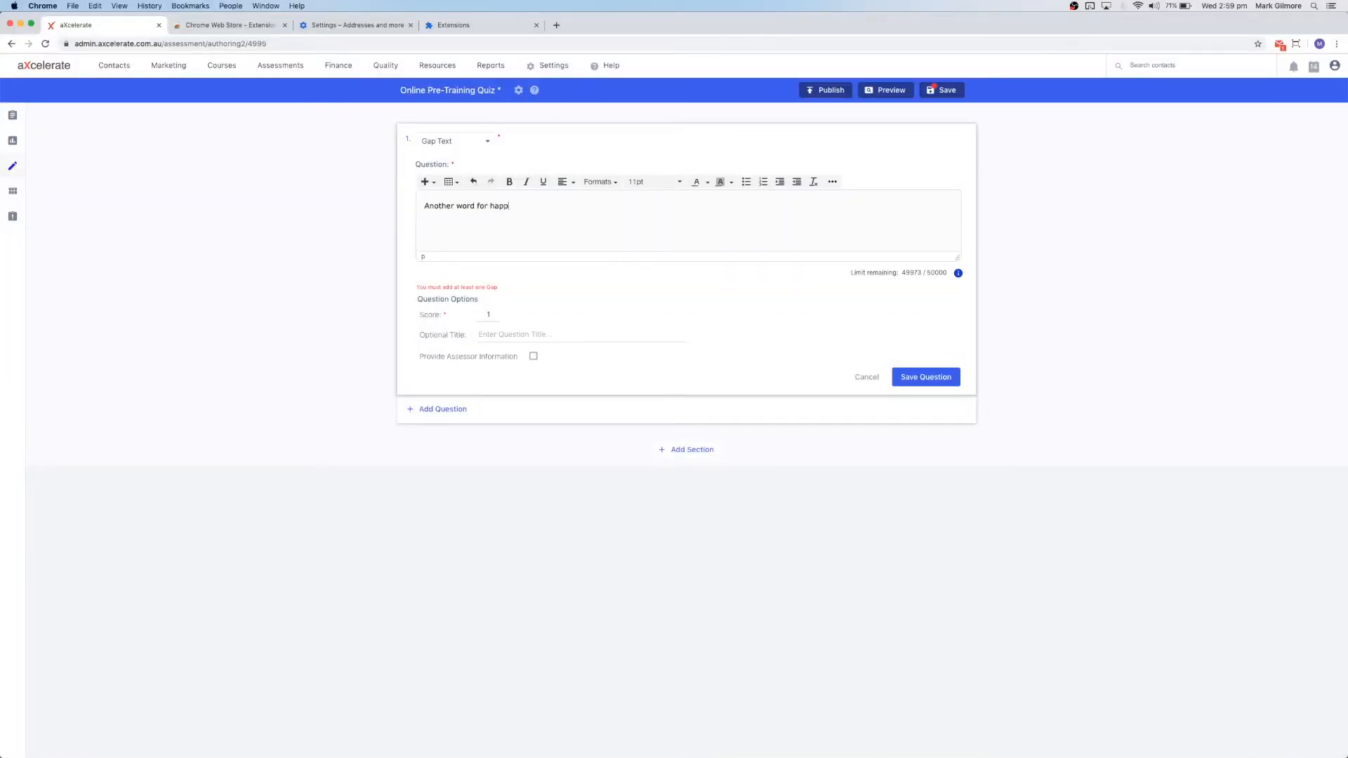
Finish 'Another word for happy is', insert a gap after it and open the gap's settings.
type("y is")
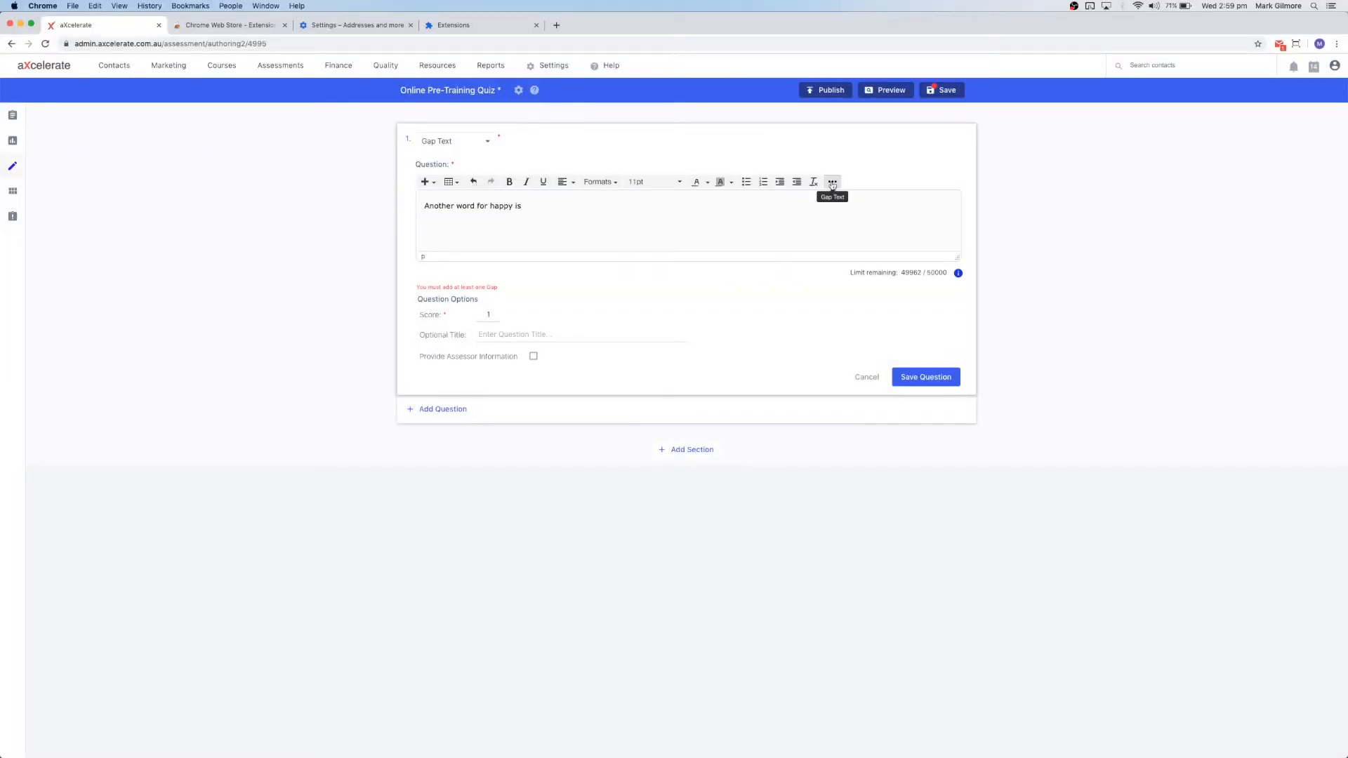
left_click(831, 181)
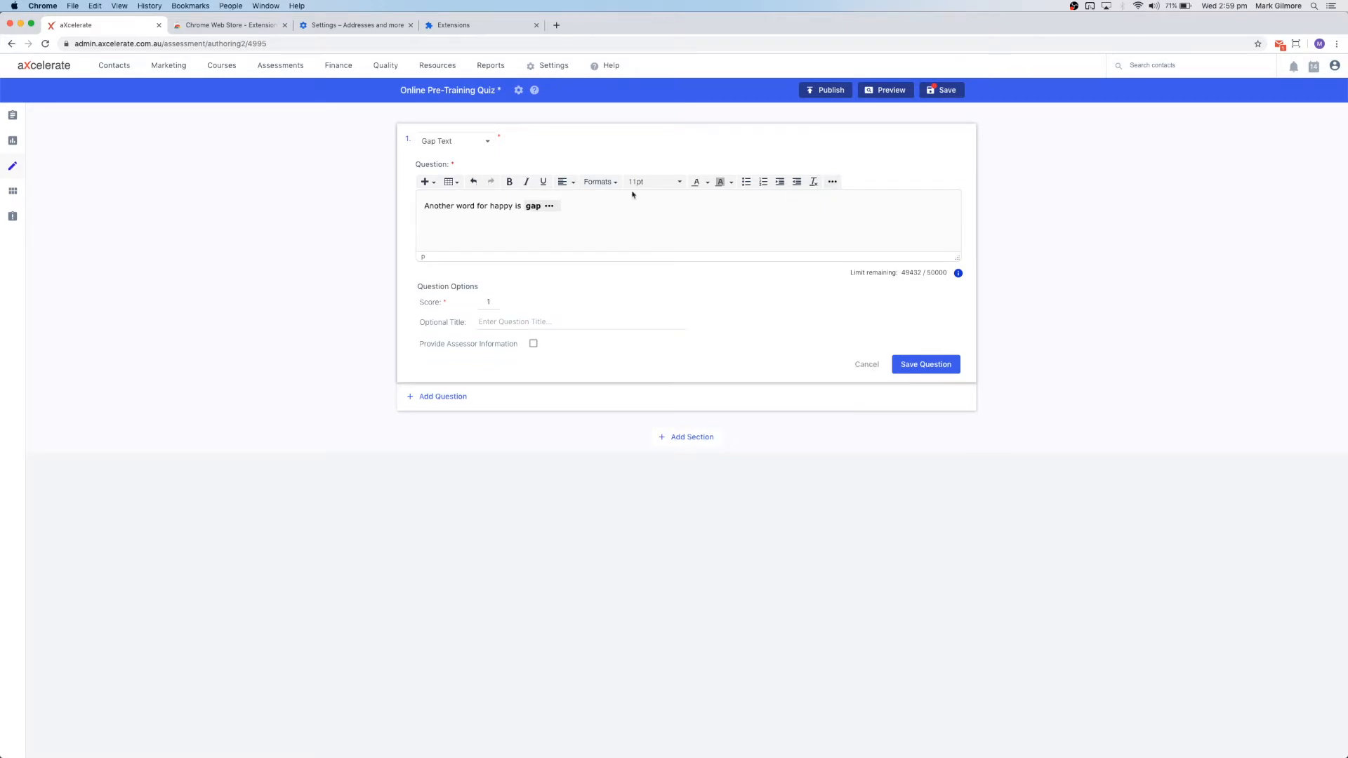
left_click(534, 205)
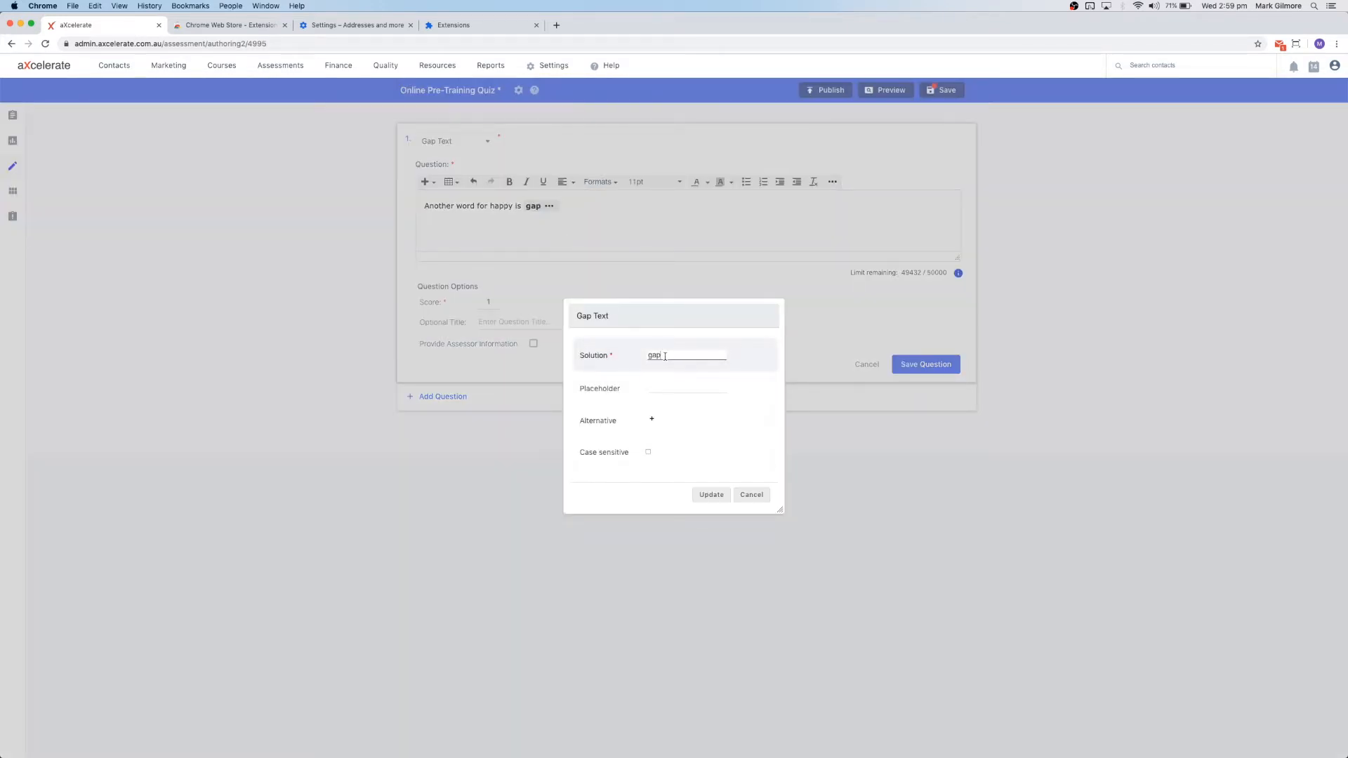
Set the gap solution to 'delighted' with alternatives Ecstatic and overjoyed, and apply it.
double_click(653, 355)
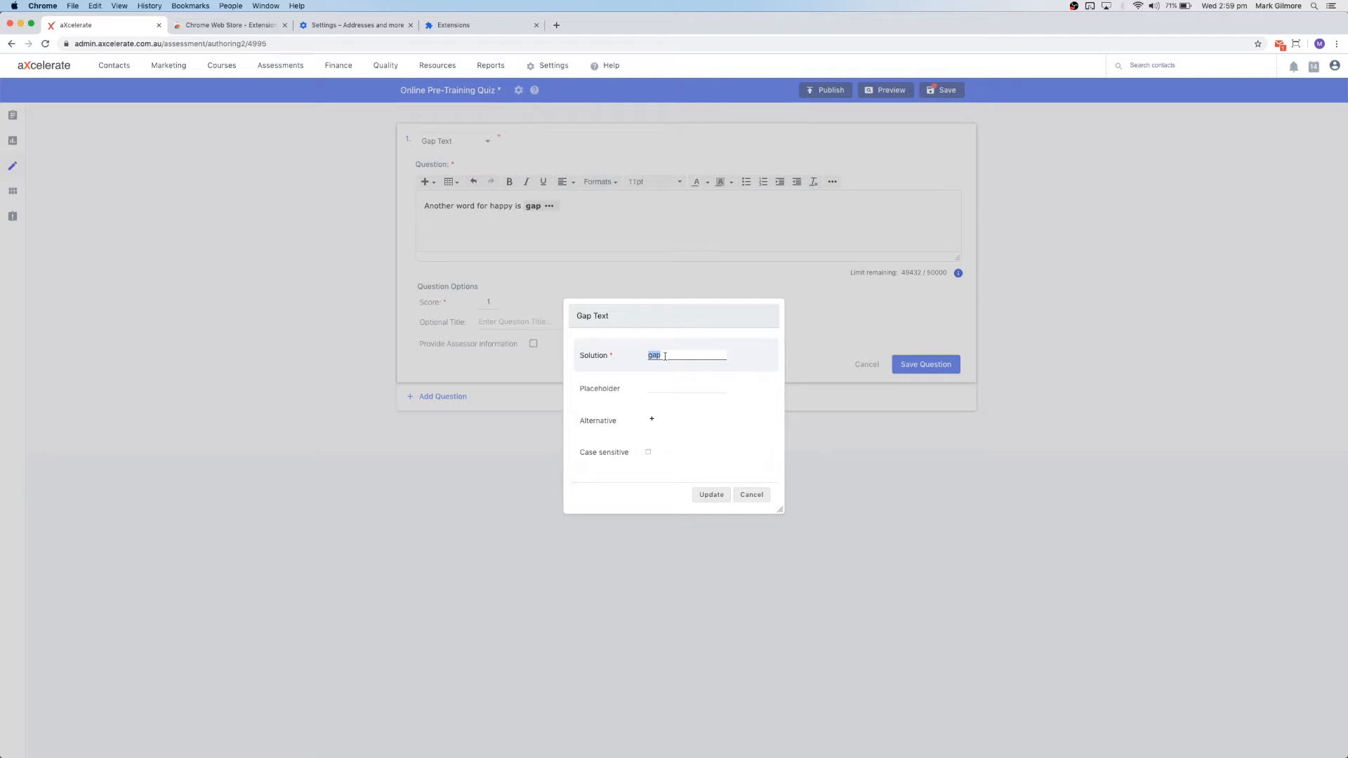
type("delighted")
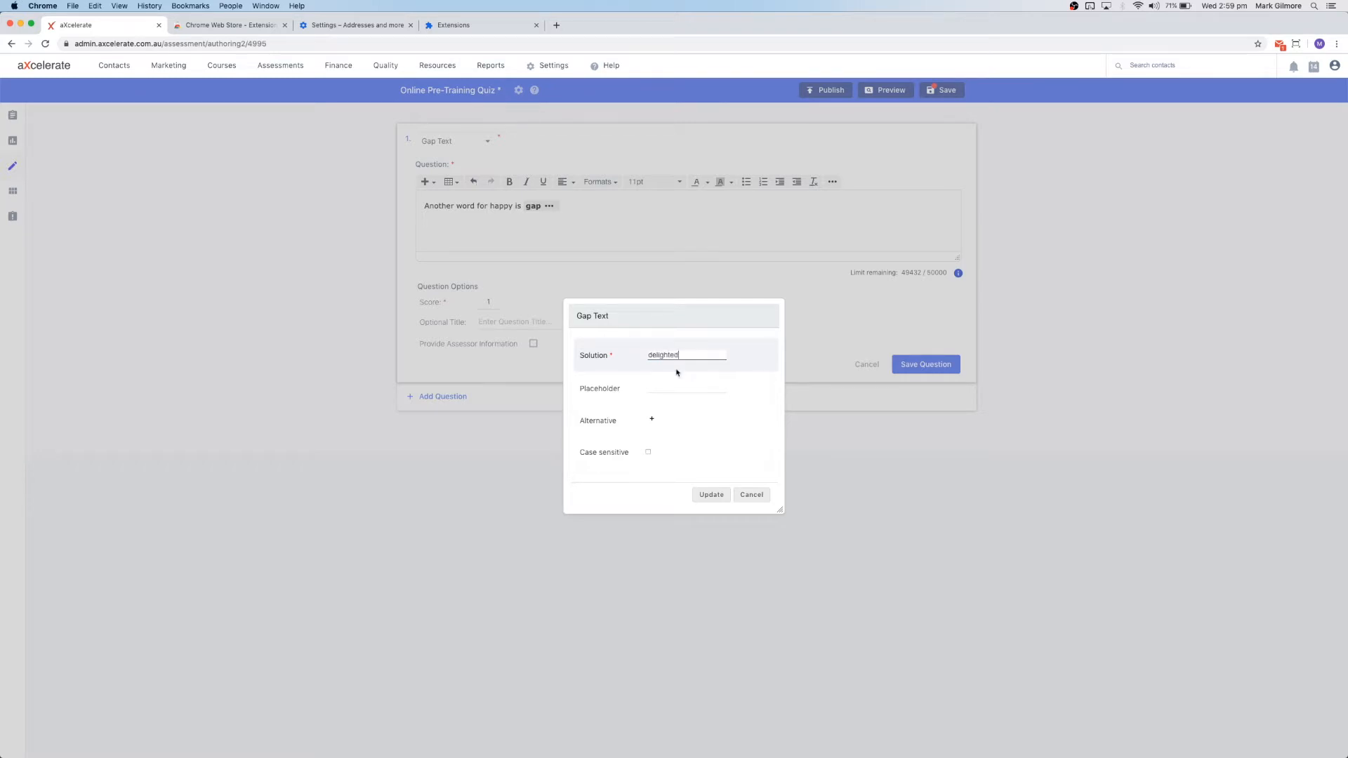
left_click(685, 388)
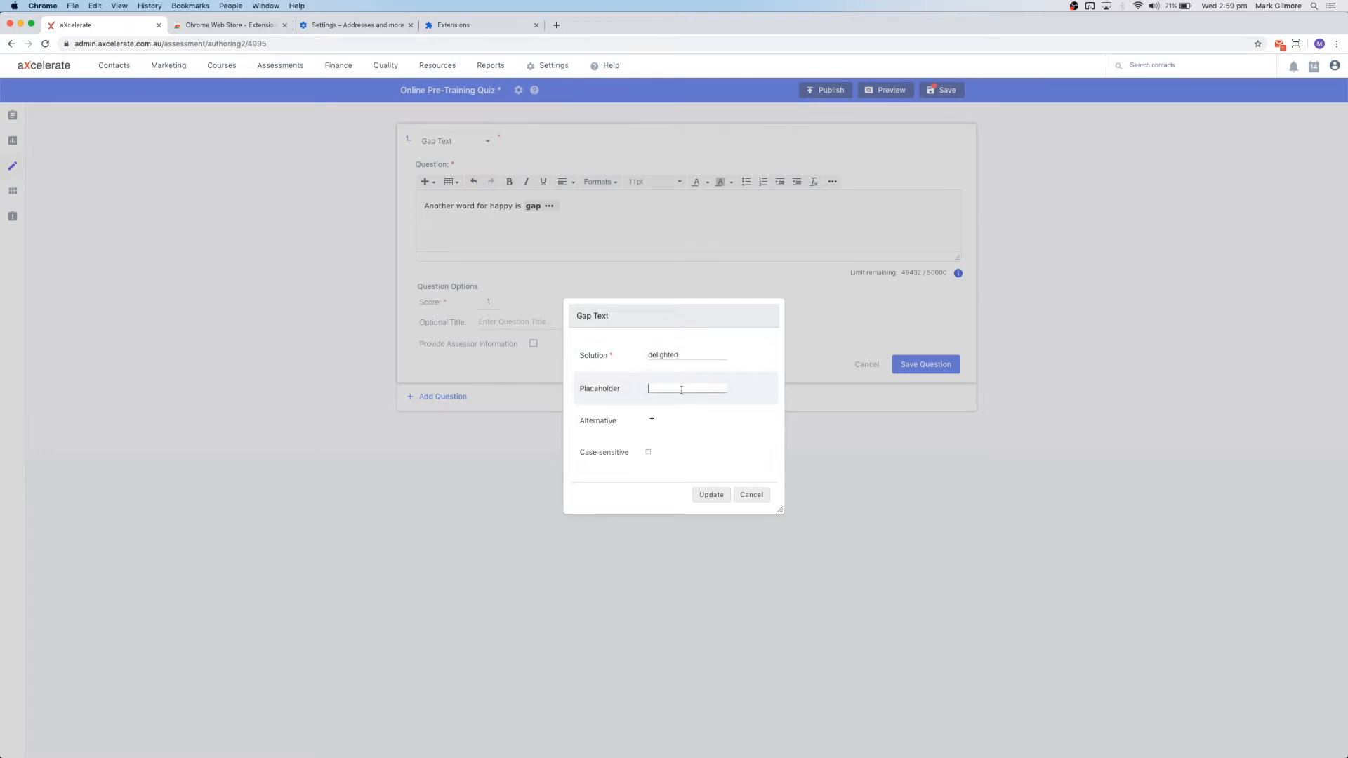
left_click(652, 420)
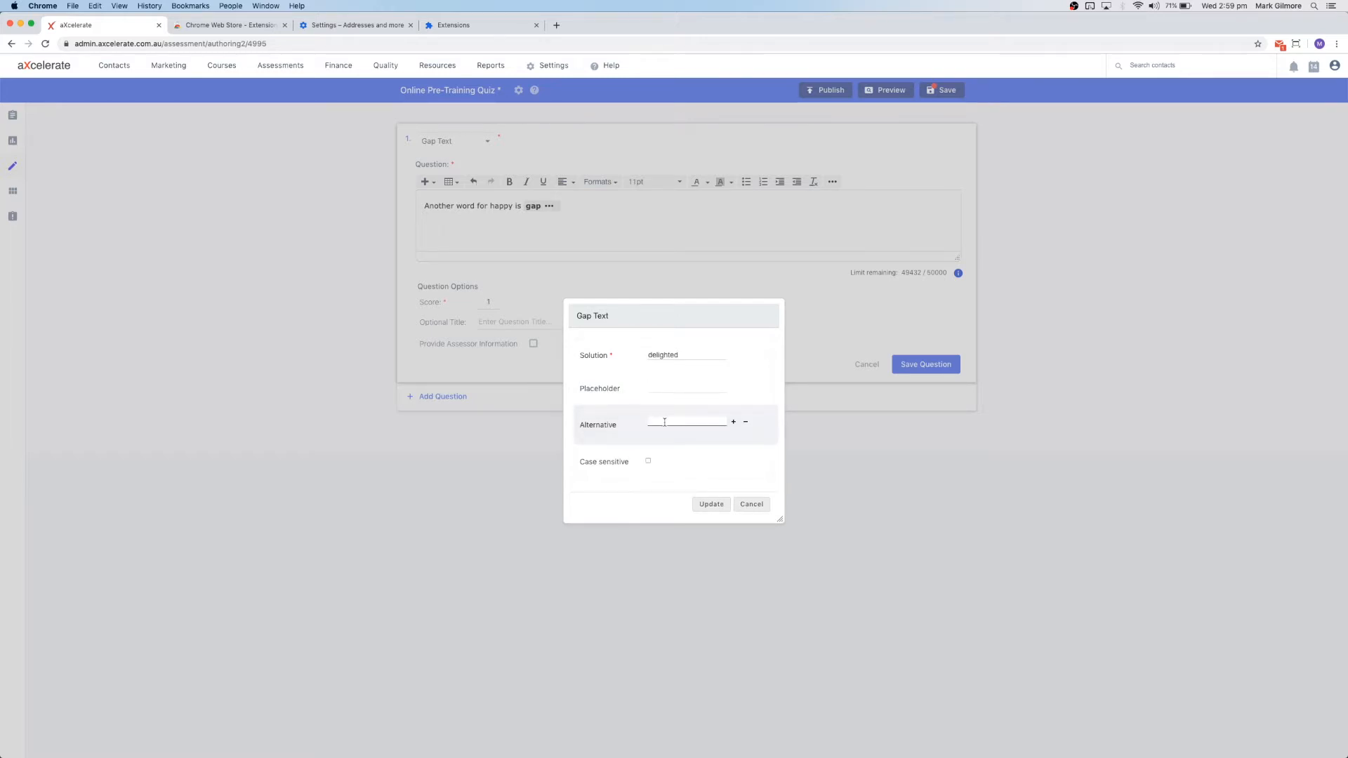
type("Ecstatic")
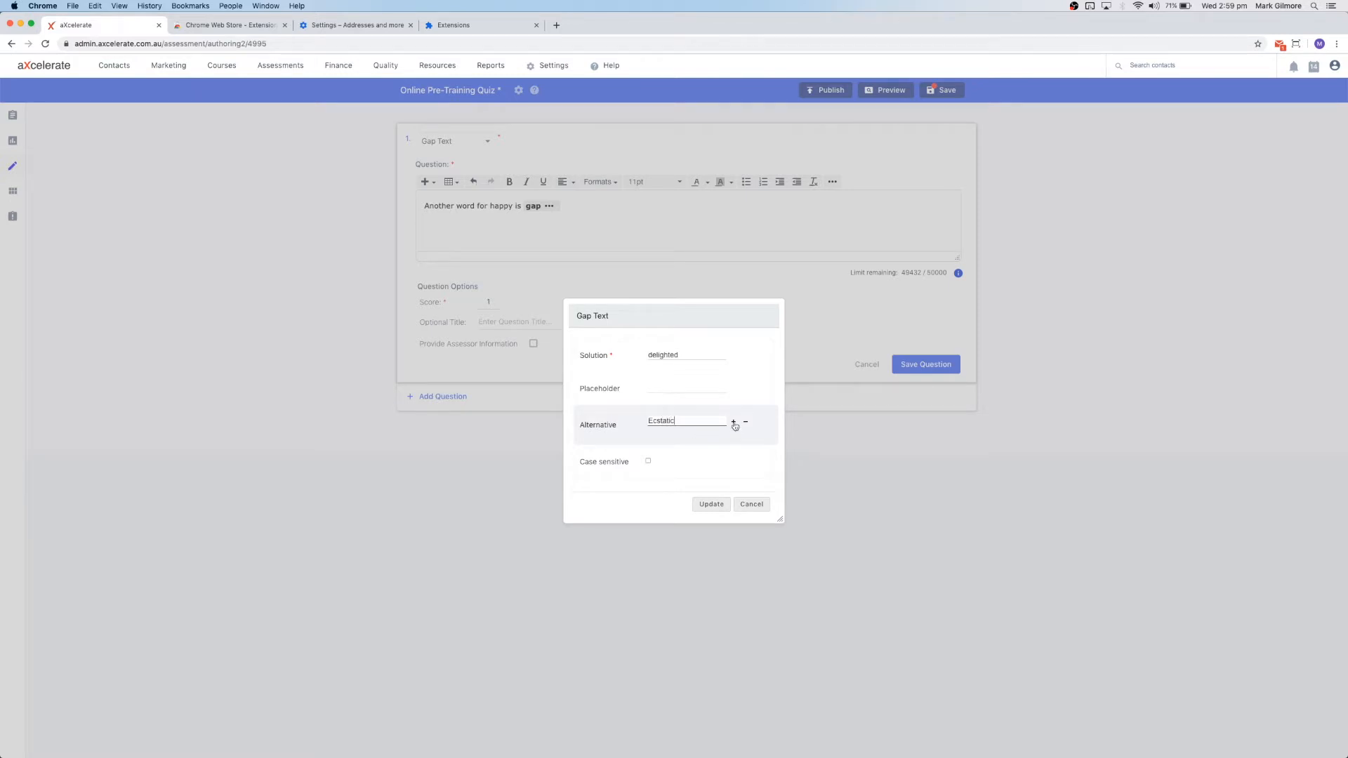
left_click(733, 421)
type("overjoyed")
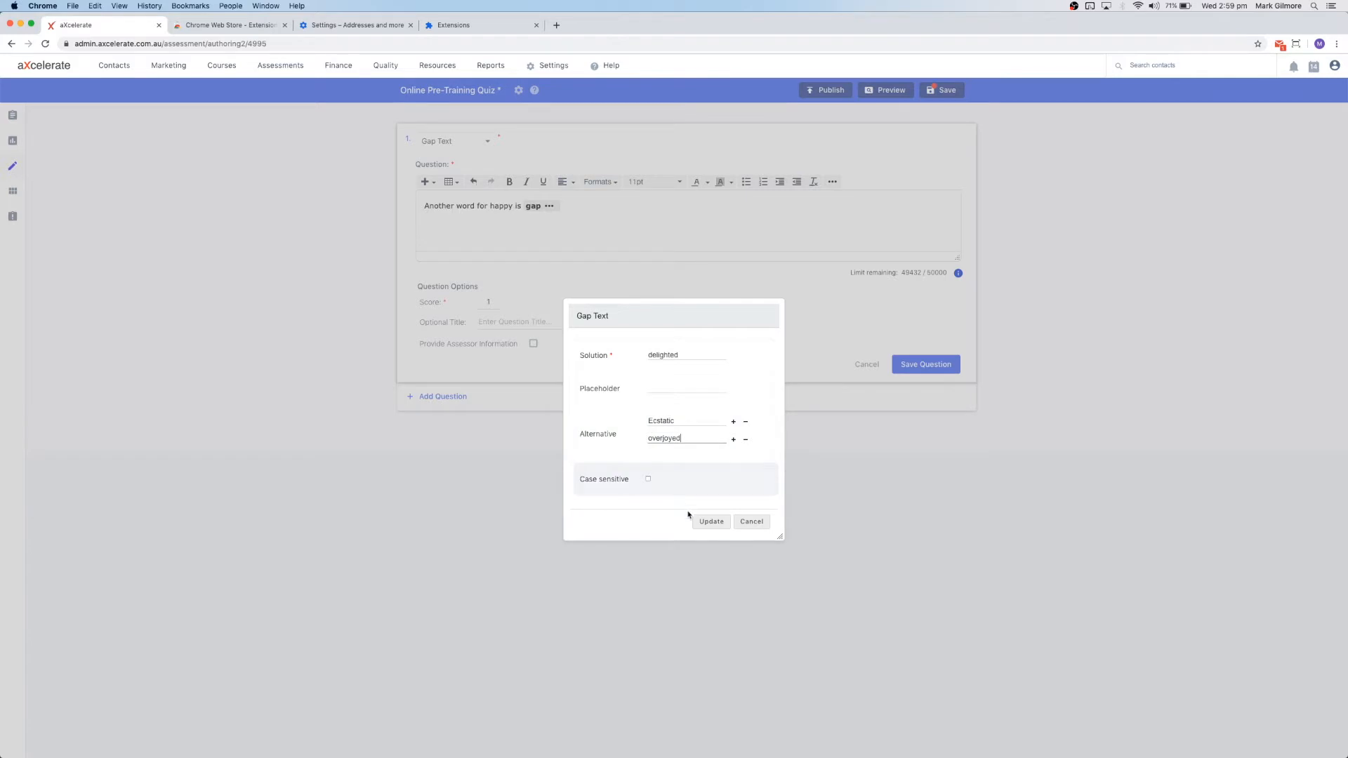
left_click(710, 521)
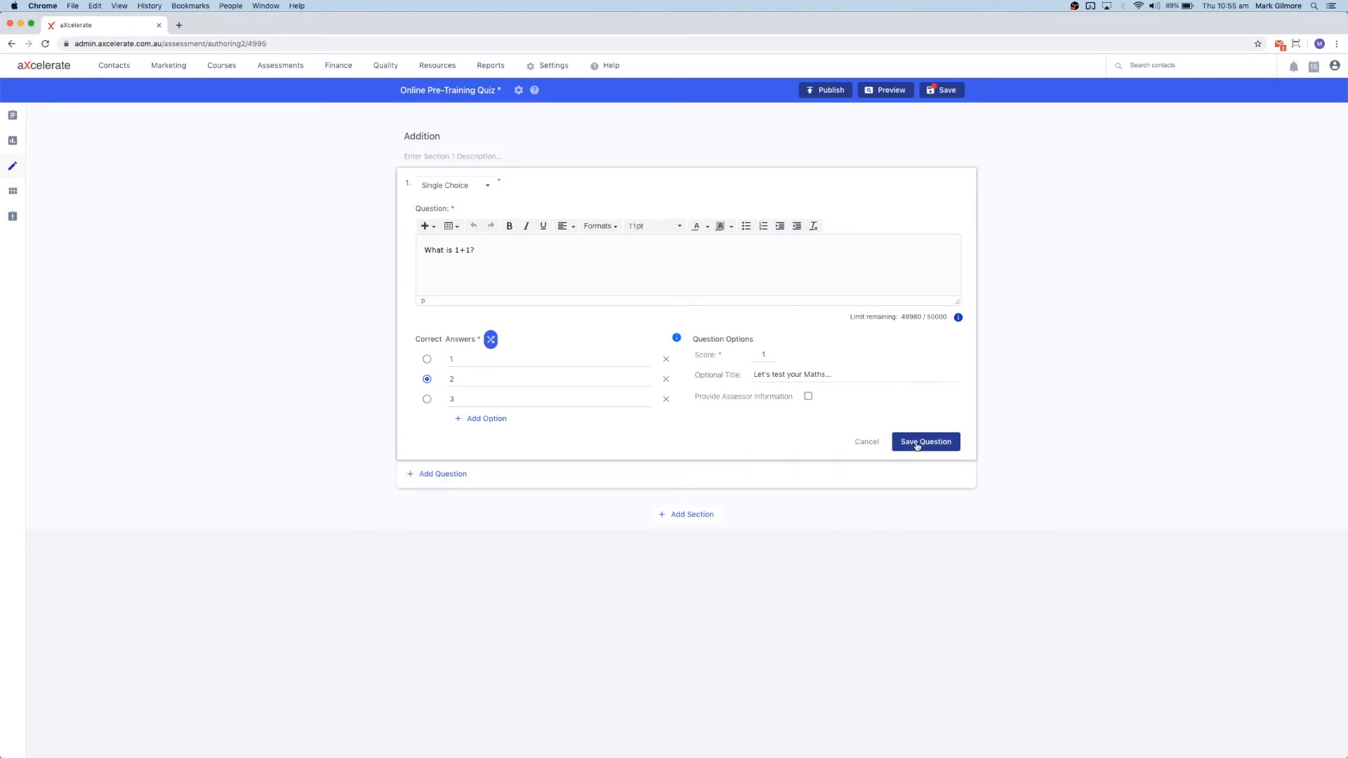
Save the 'What is 1+1?' single-choice question into the Addition section.
left_click(926, 441)
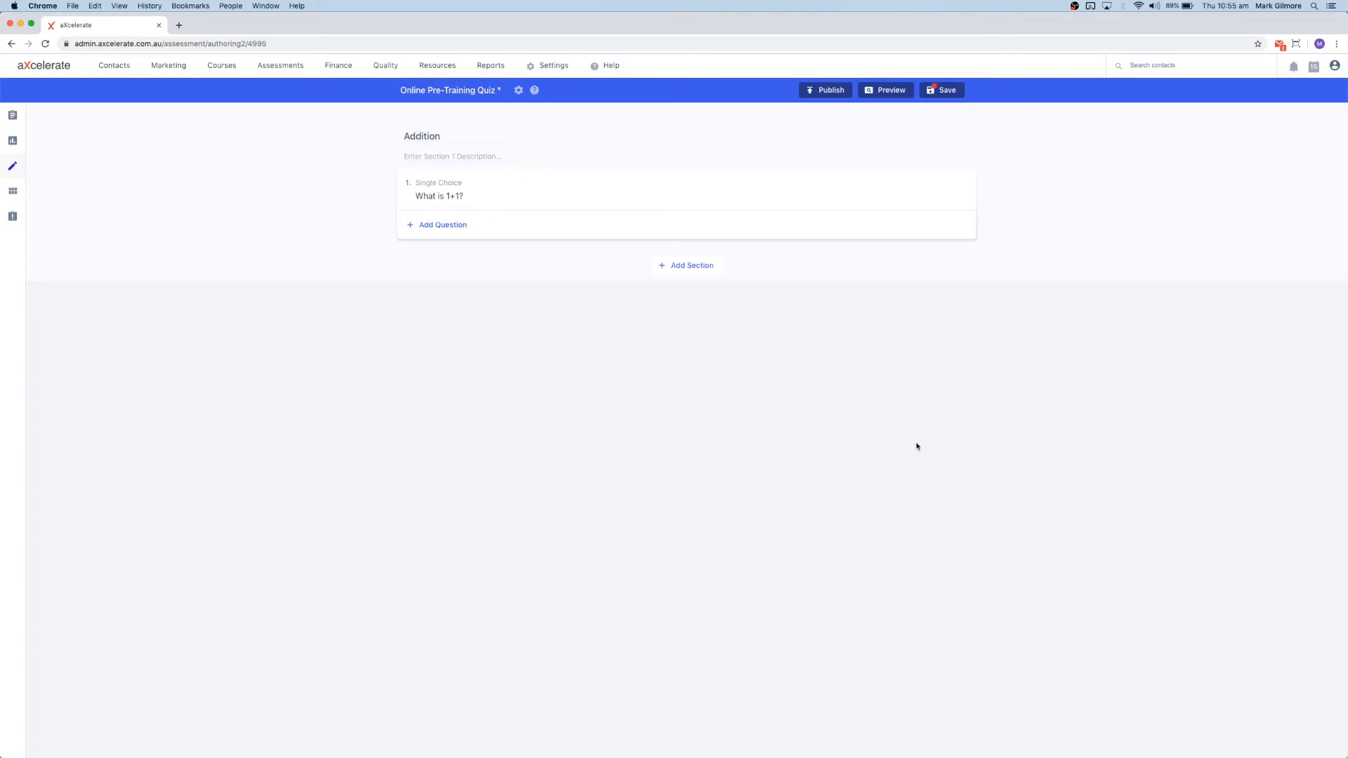
mouse_move(713, 197)
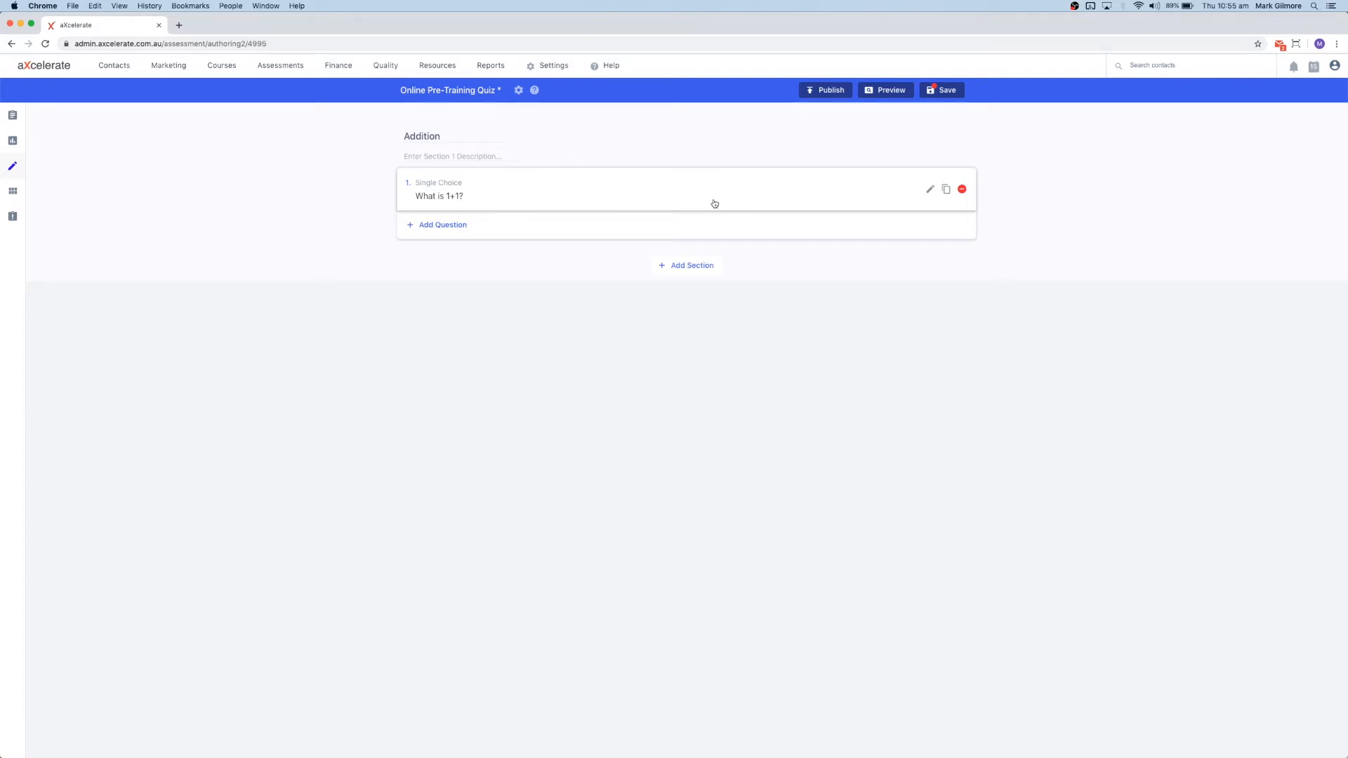
mouse_move(926, 202)
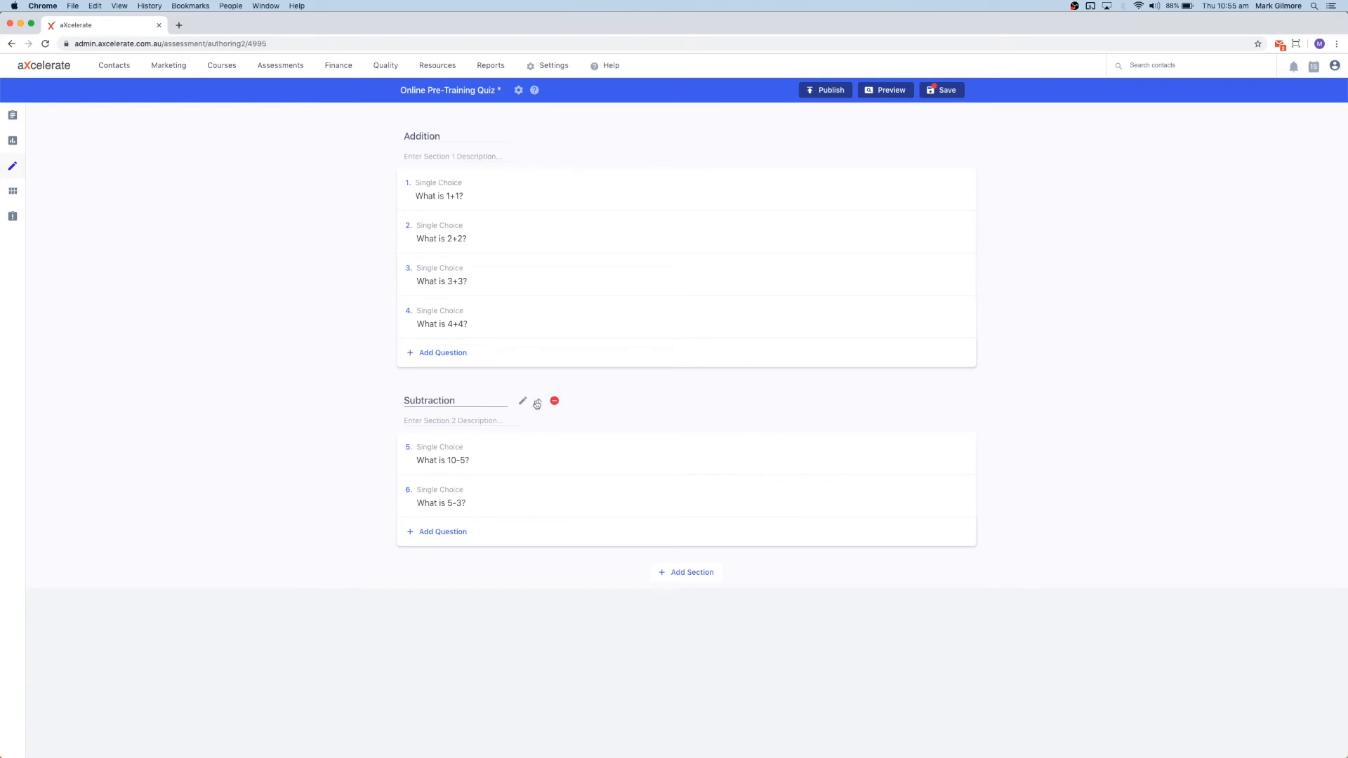
Finish the Subtraction section title and save the whole quiz.
left_click(455, 400)
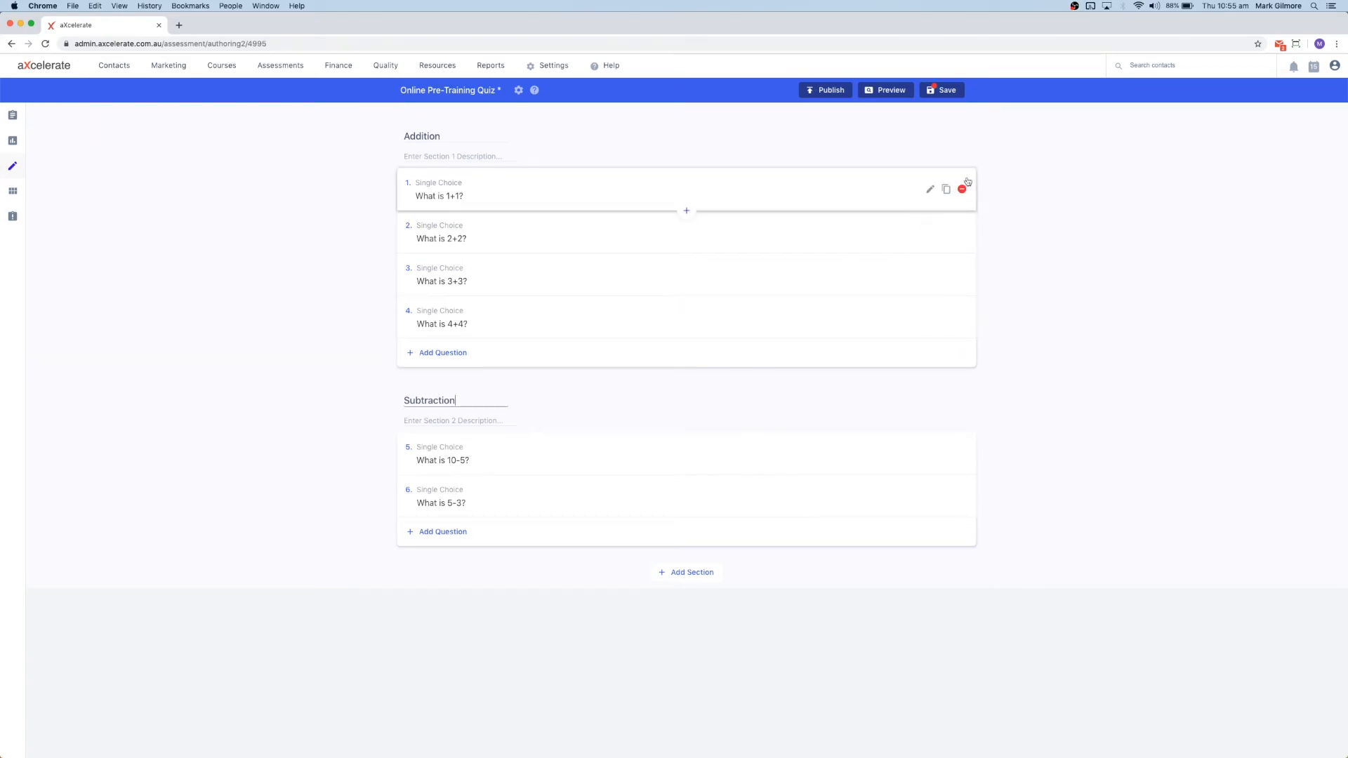
mouse_move(941, 90)
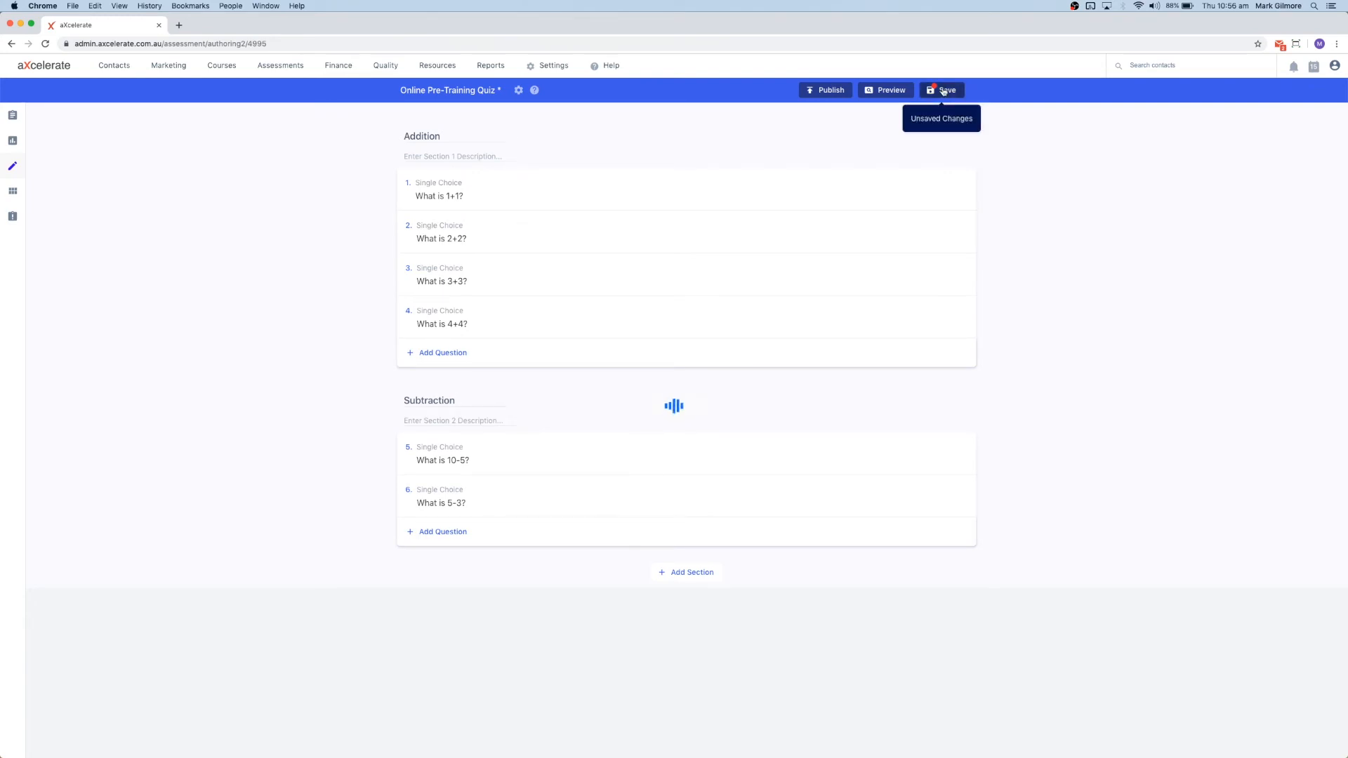
left_click(944, 90)
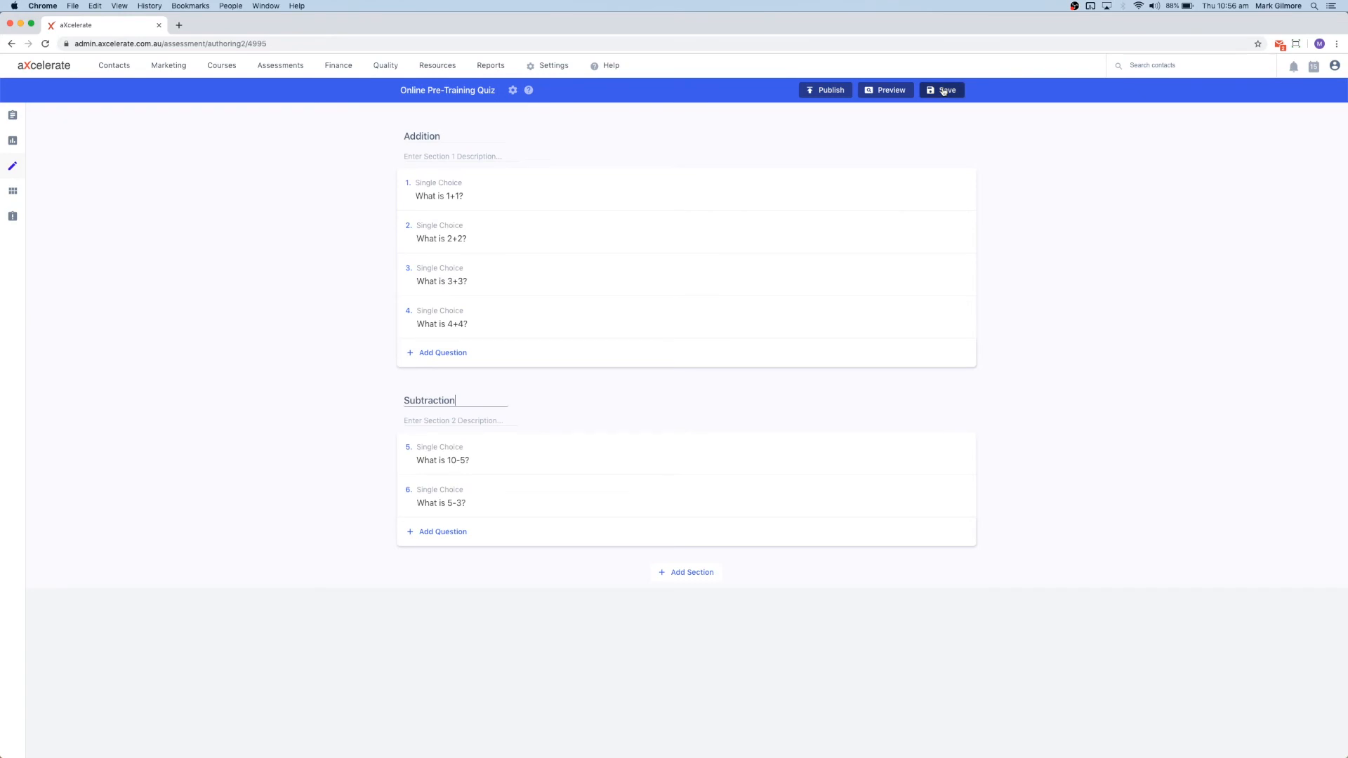
mouse_move(886, 90)
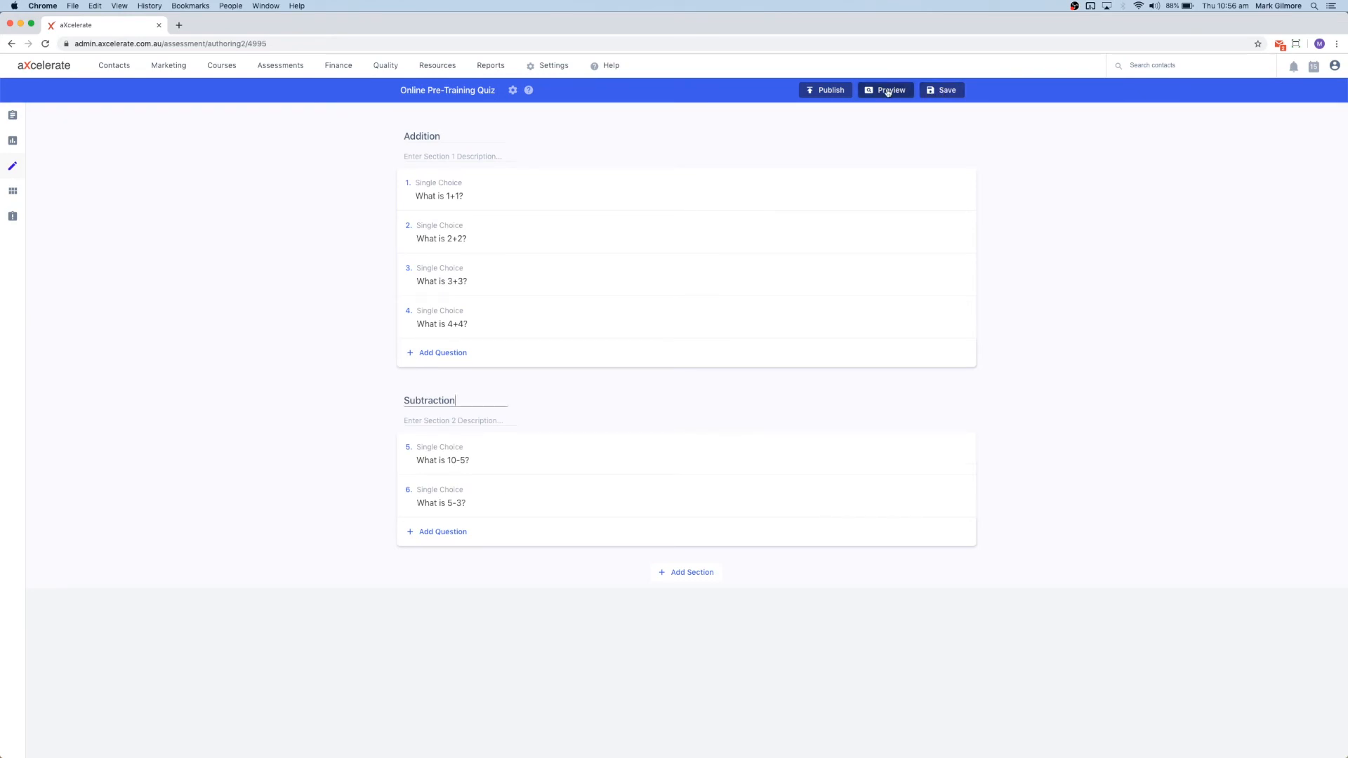
mouse_move(851, 117)
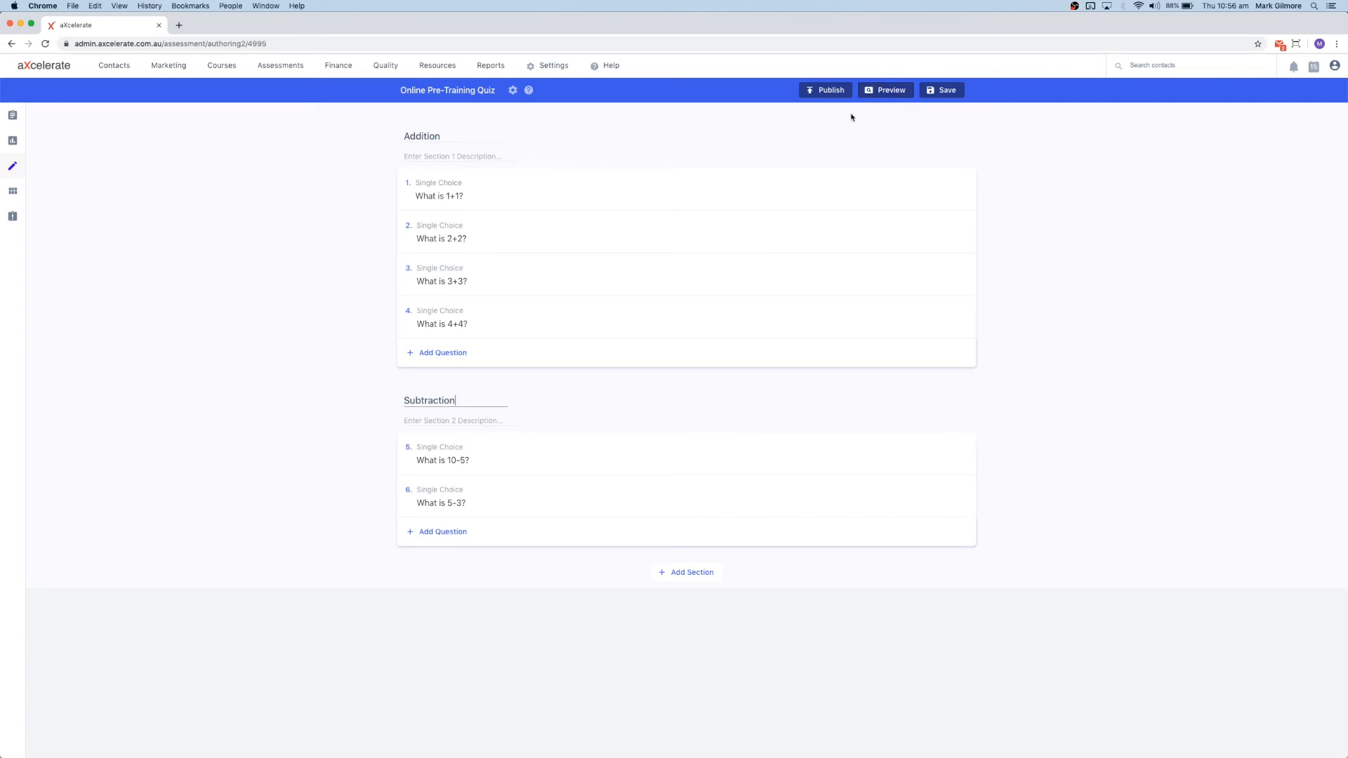
mouse_move(824, 90)
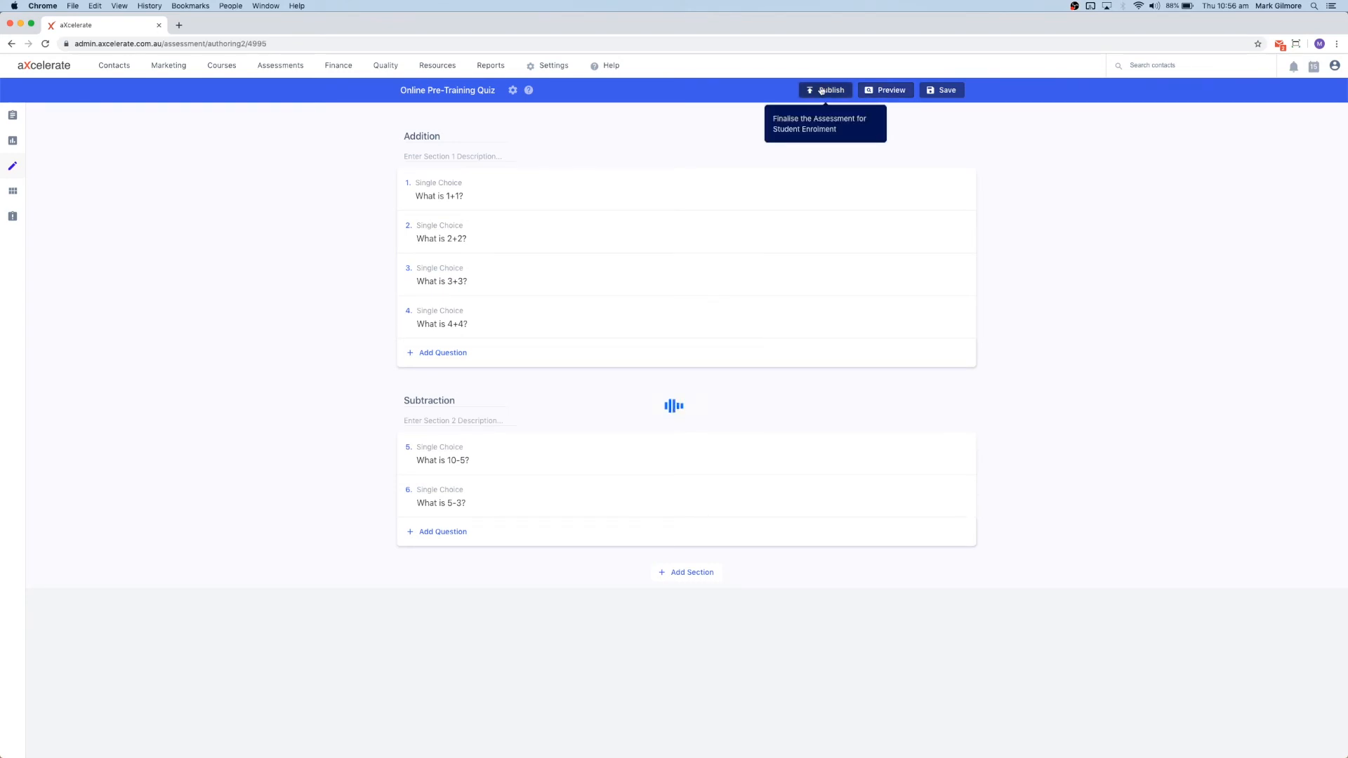
Publish the Online Pre-Training Quiz, locking its six questions.
left_click(825, 90)
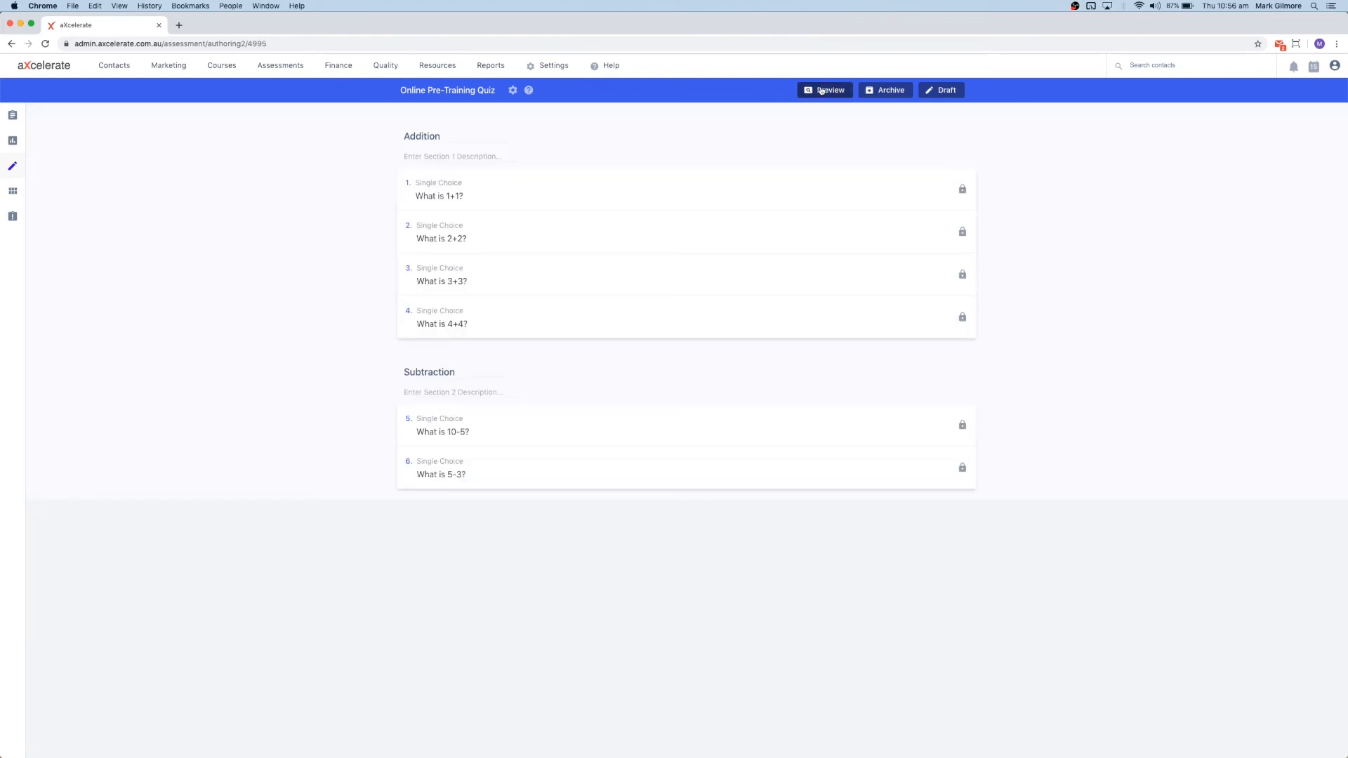